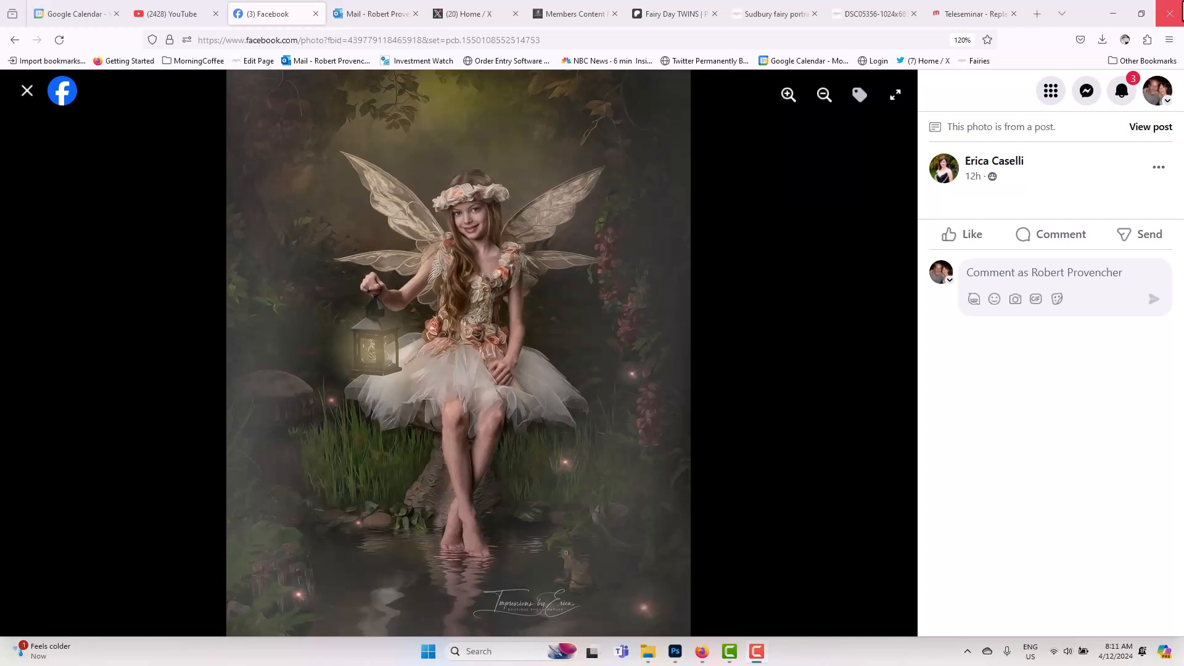
pyautogui.moveTo(889, 442)
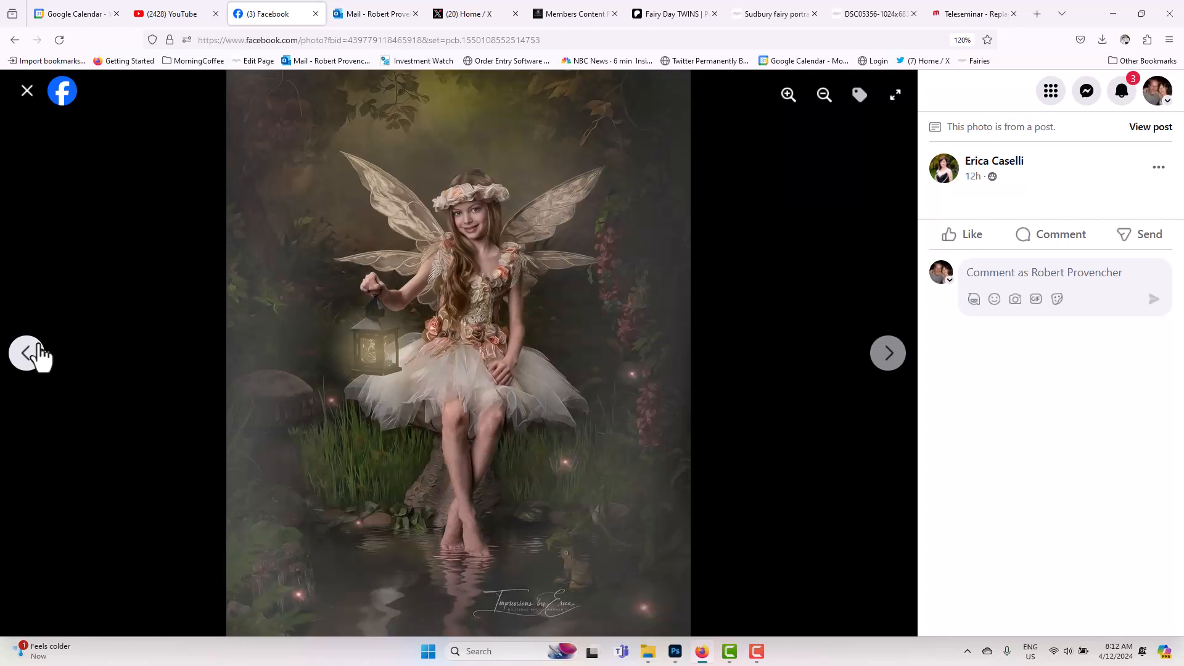
pyautogui.moveTo(672, 361)
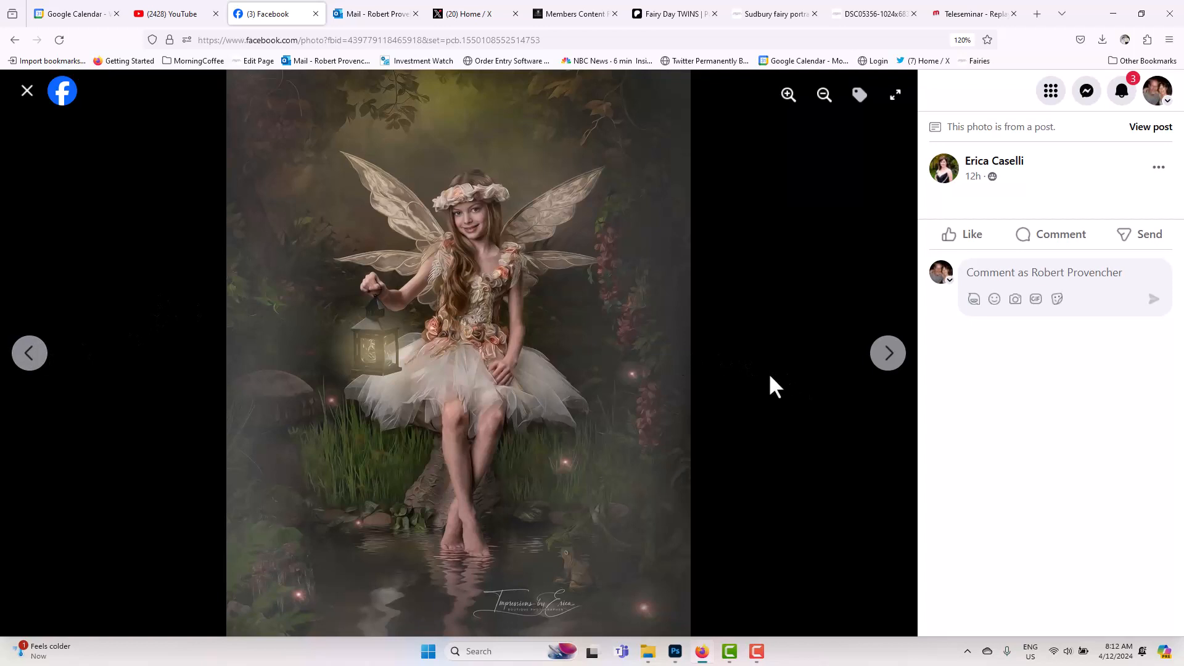
pyautogui.moveTo(559, 257)
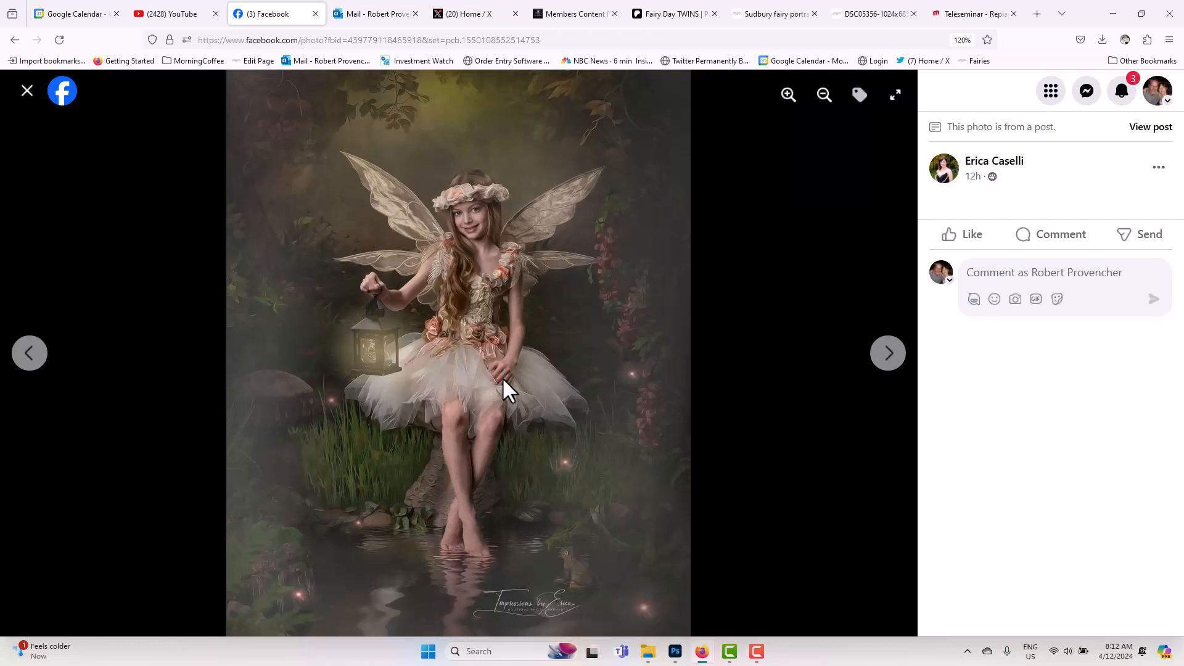
pyautogui.moveTo(570, 381)
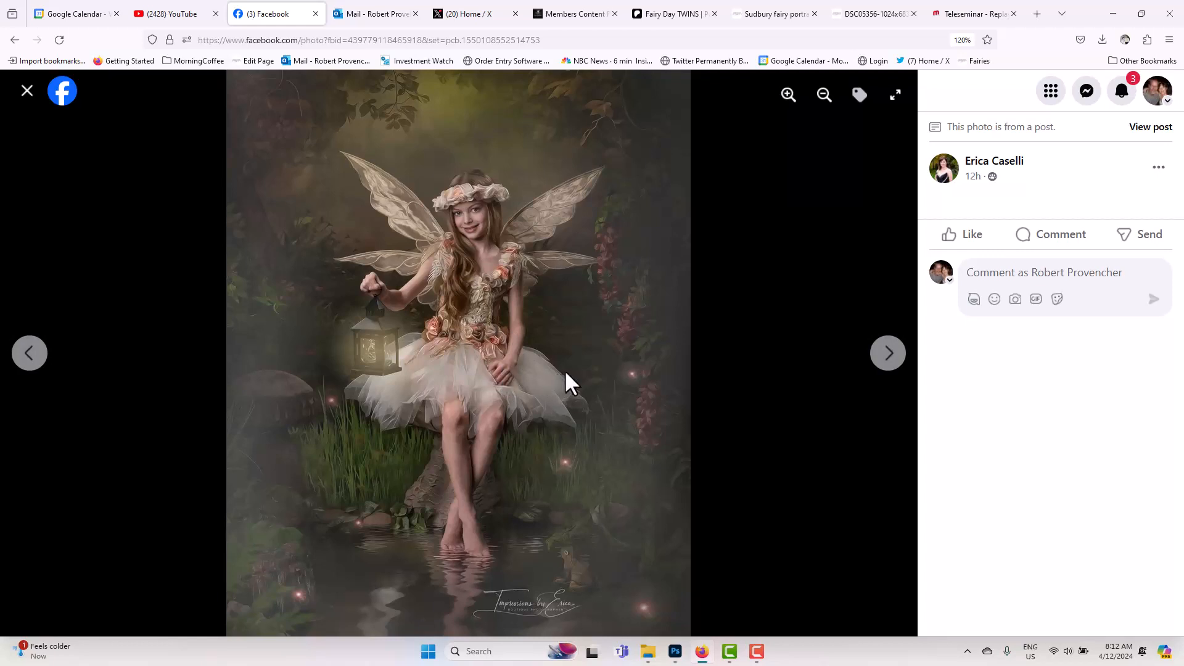
pyautogui.moveTo(572, 381)
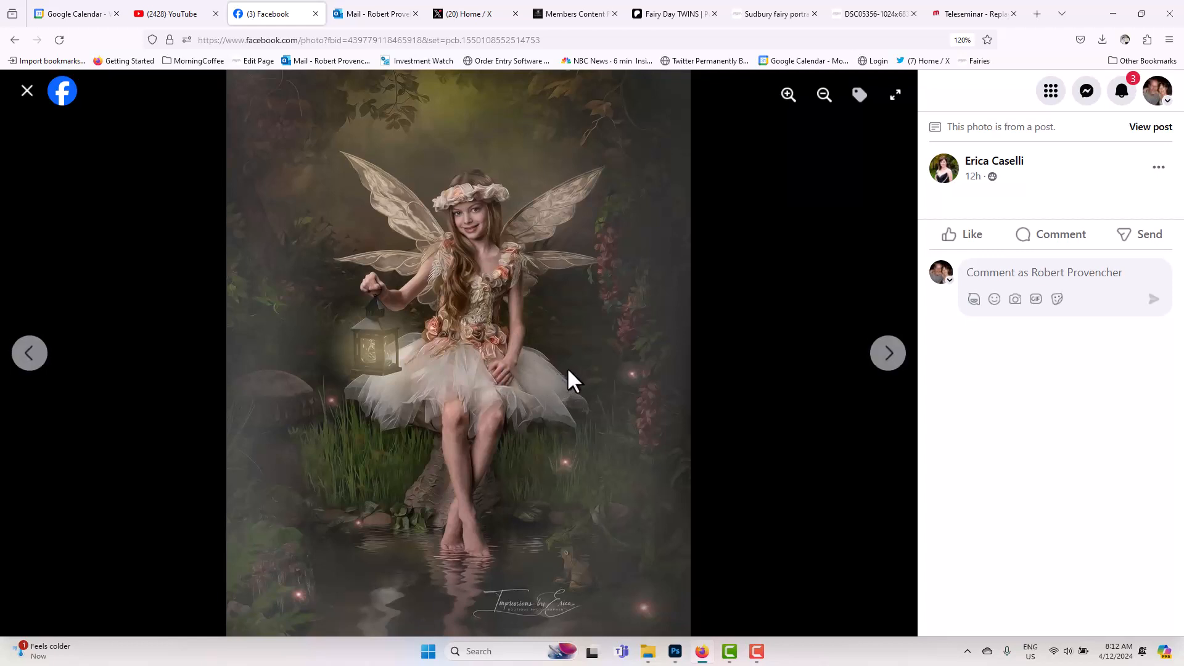
pyautogui.moveTo(890, 353)
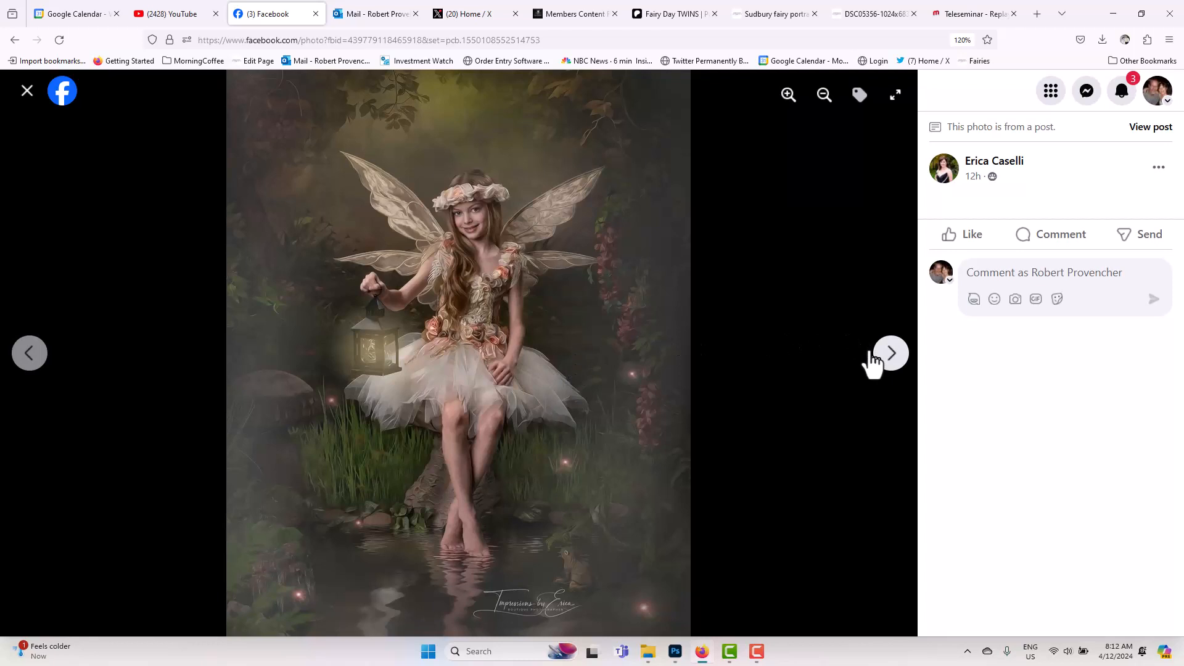
pyautogui.moveTo(872, 363)
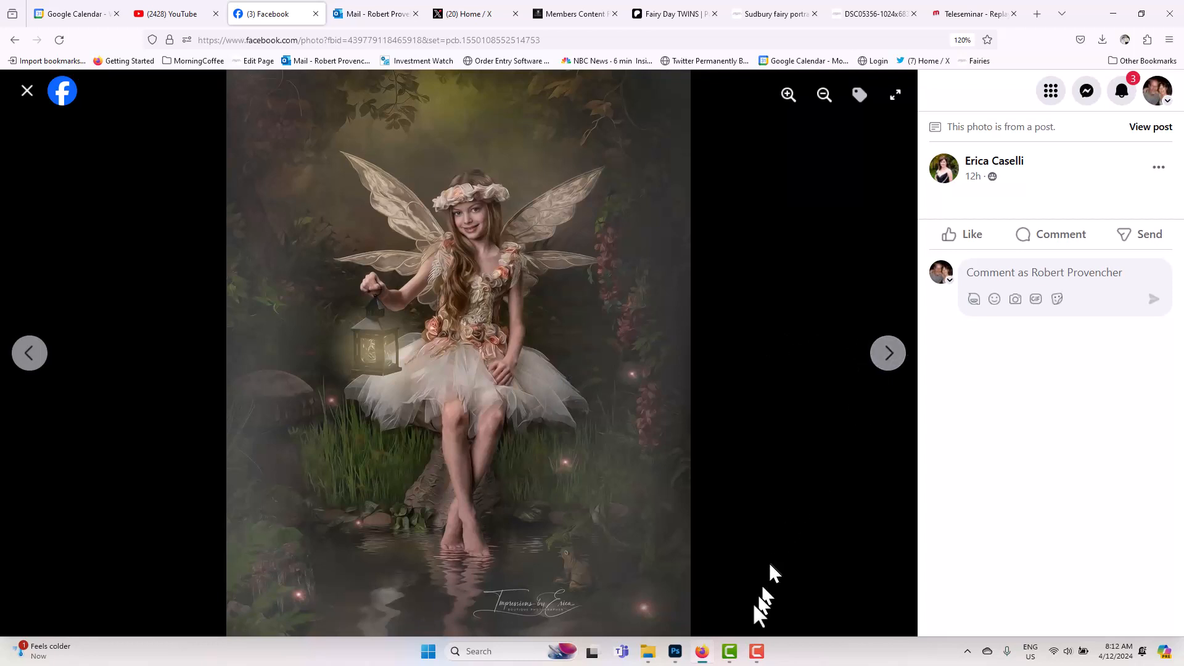
# Step: Switch to Firefox and display the DSC05356 fairy photo with the lantern and mushroom
pyautogui.click(675, 651)
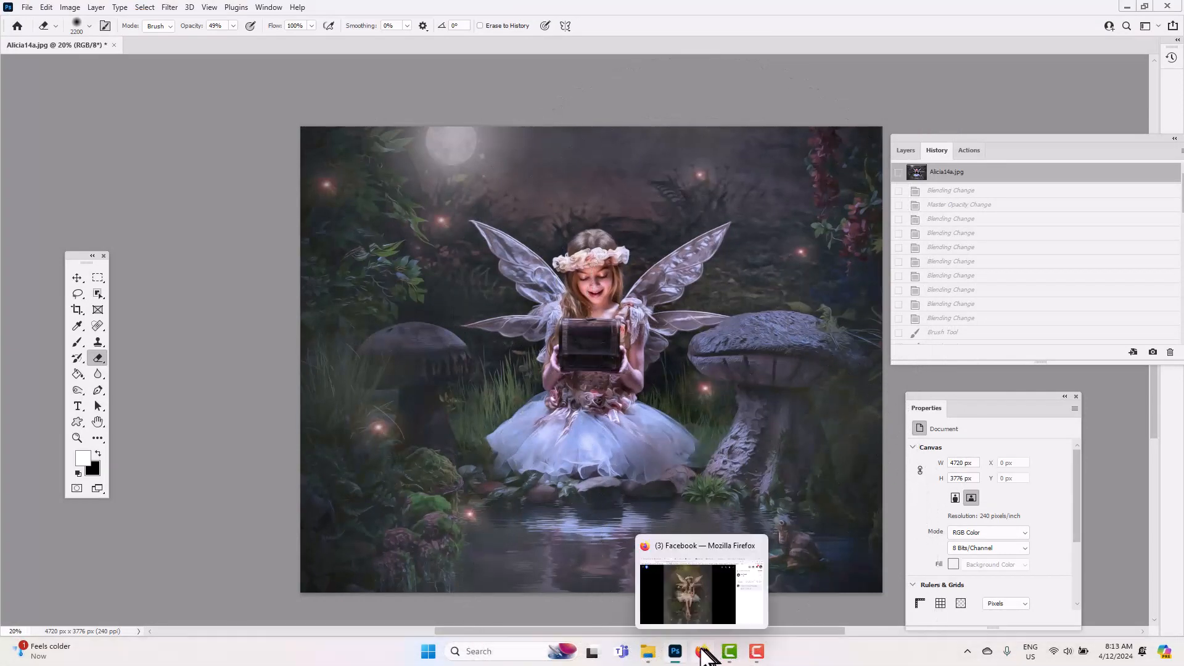
pyautogui.click(701, 651)
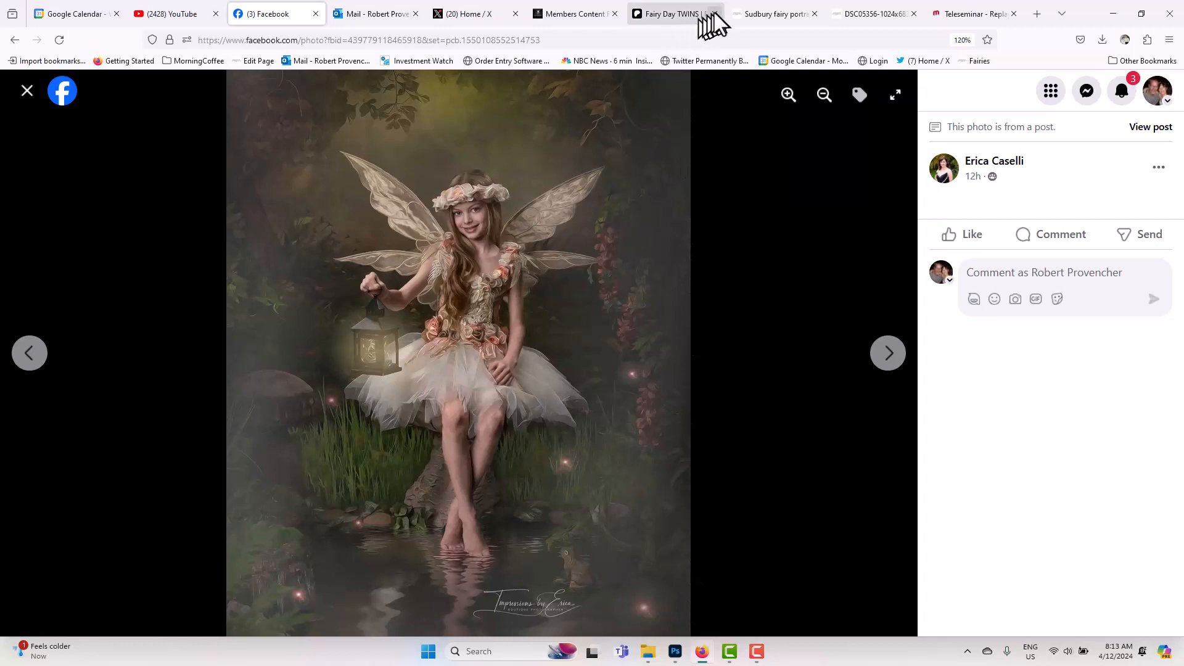
pyautogui.click(872, 14)
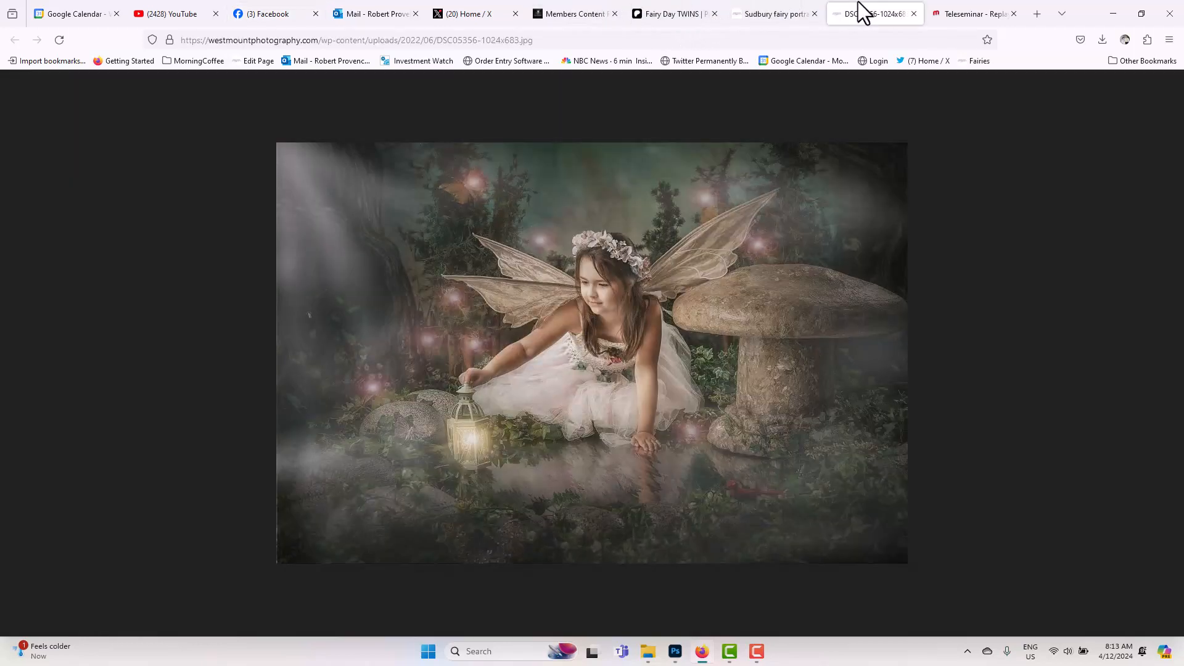
pyautogui.moveTo(865, 14)
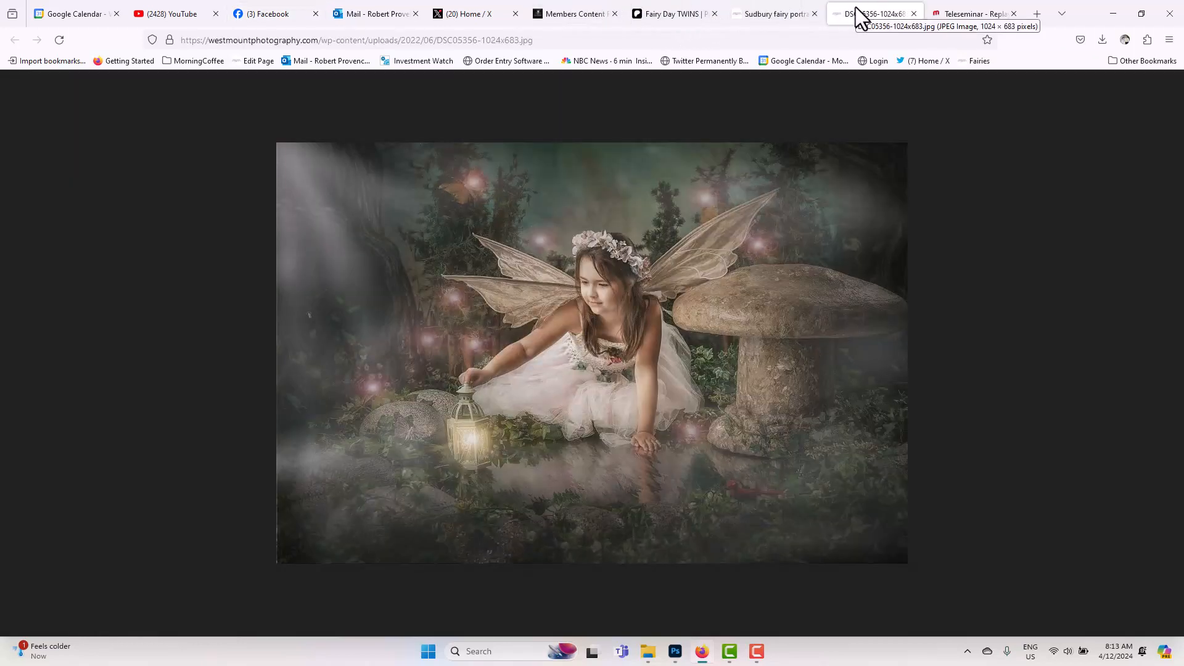
pyautogui.moveTo(830, 268)
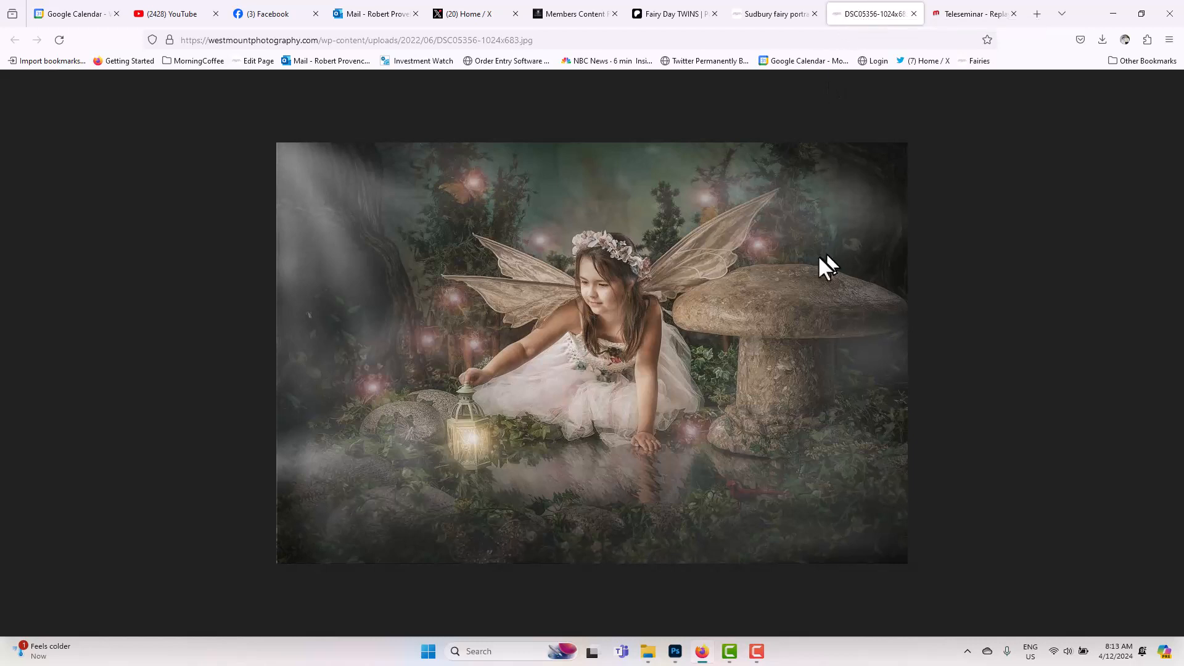
pyautogui.moveTo(699, 645)
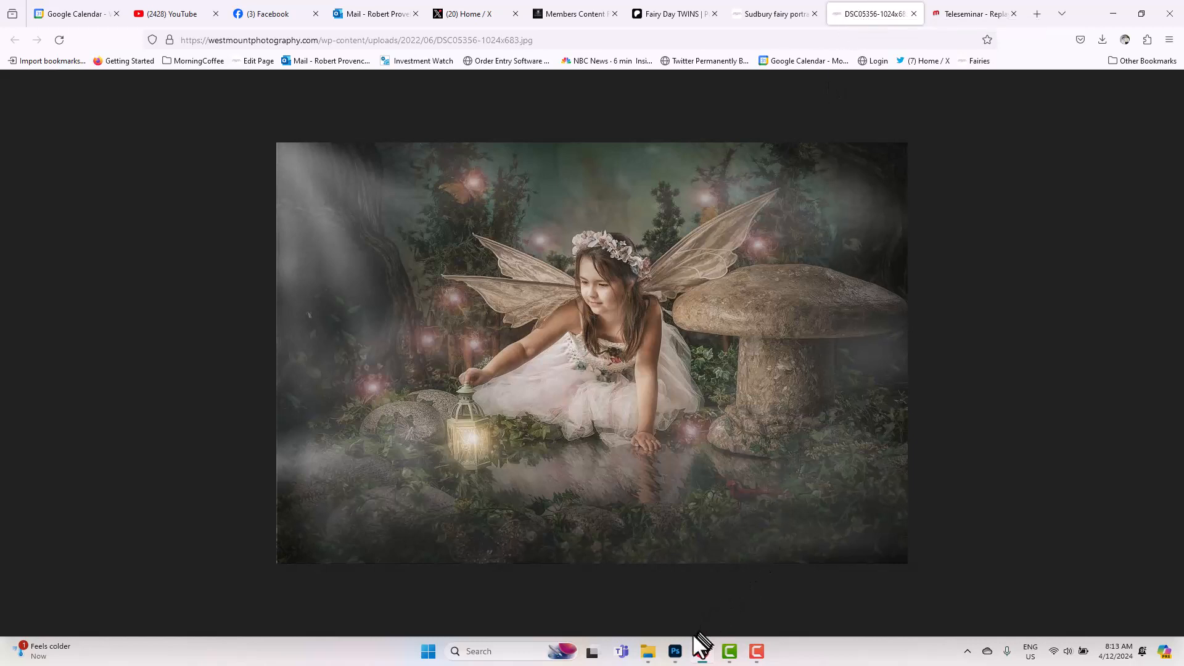
# Step: Bring Photoshop forward with the fairy portrait holding the glowing box
pyautogui.click(675, 651)
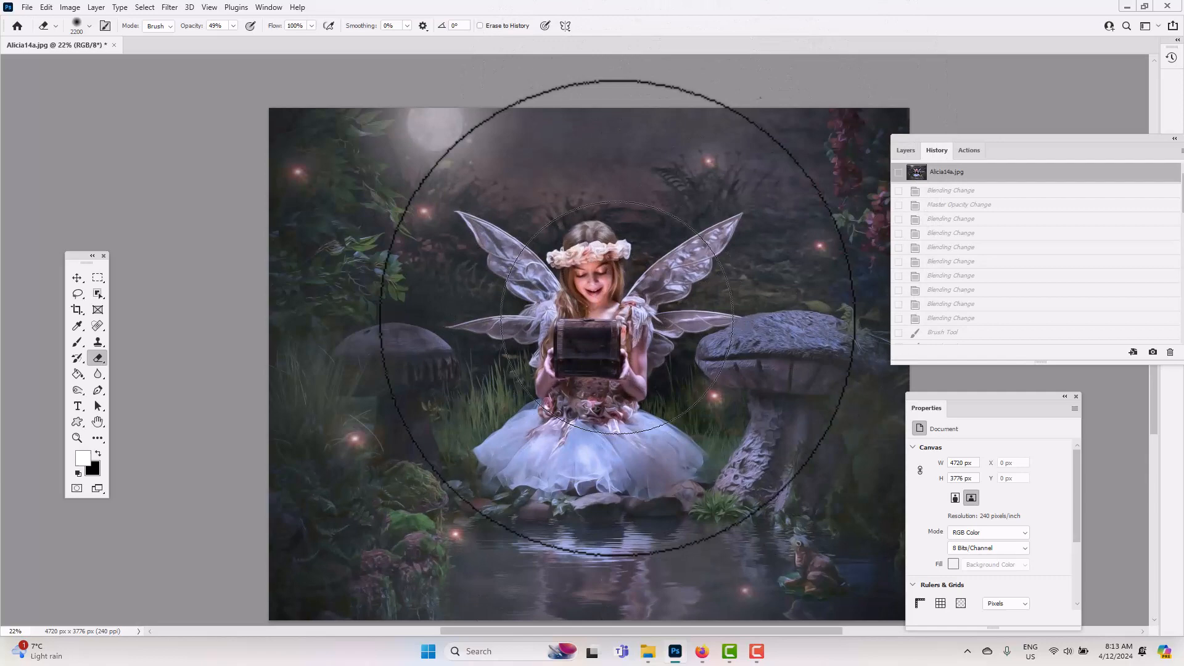
pyautogui.moveTo(75, 430)
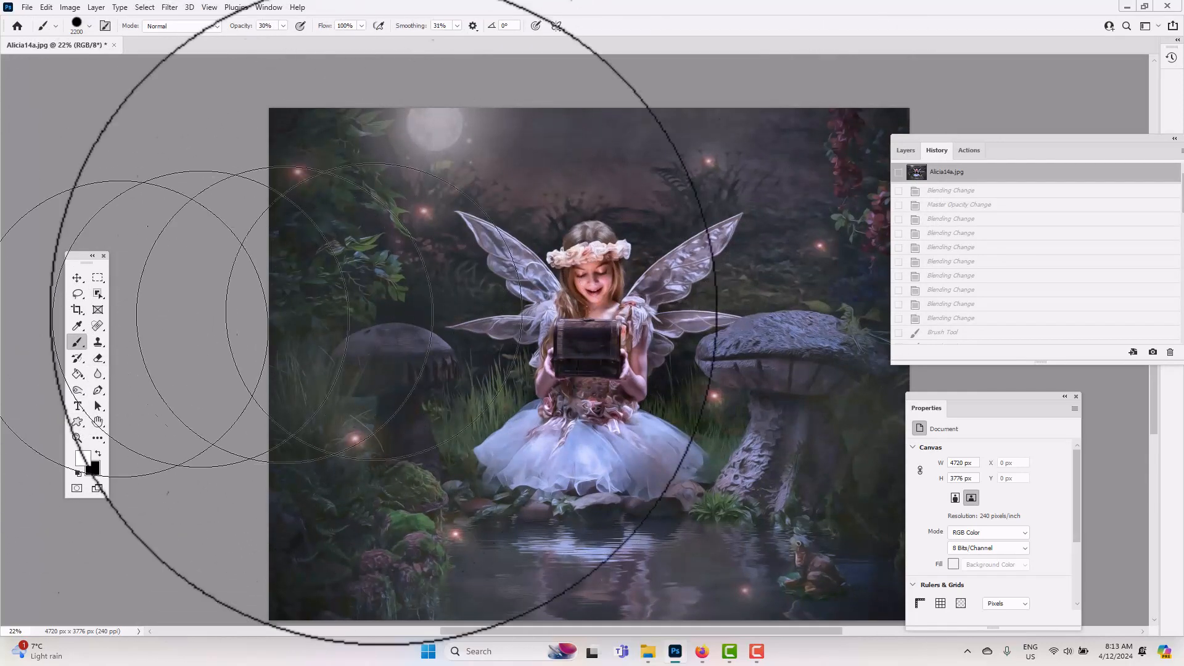
pyautogui.moveTo(590, 310)
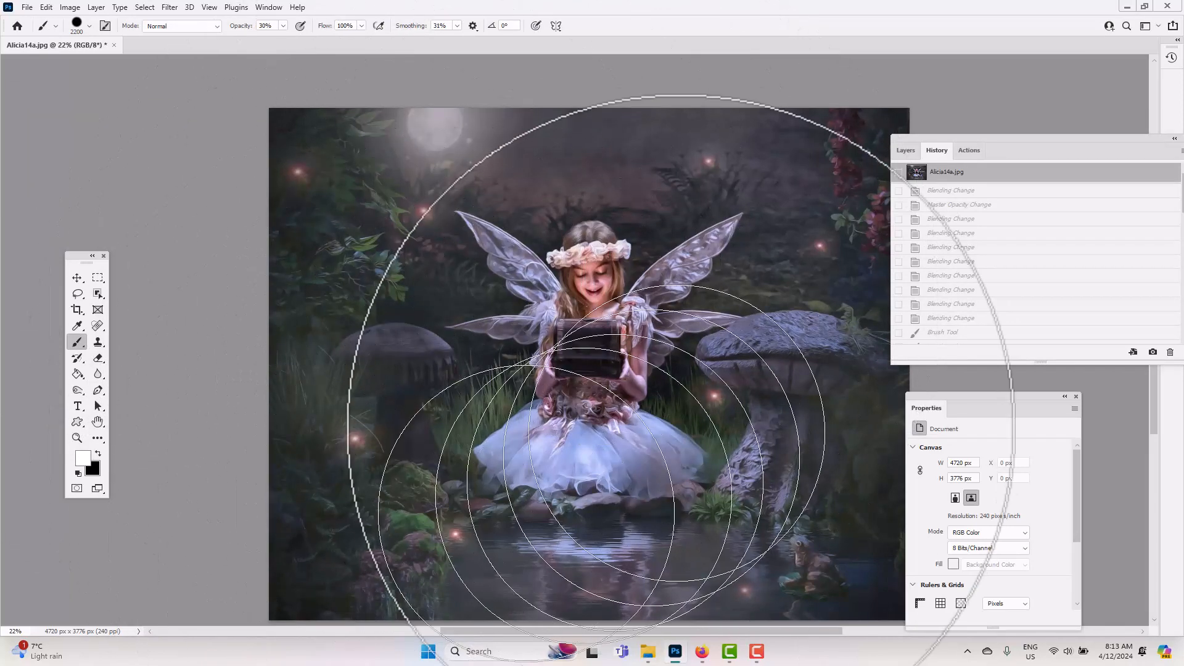
pyautogui.moveTo(729, 521)
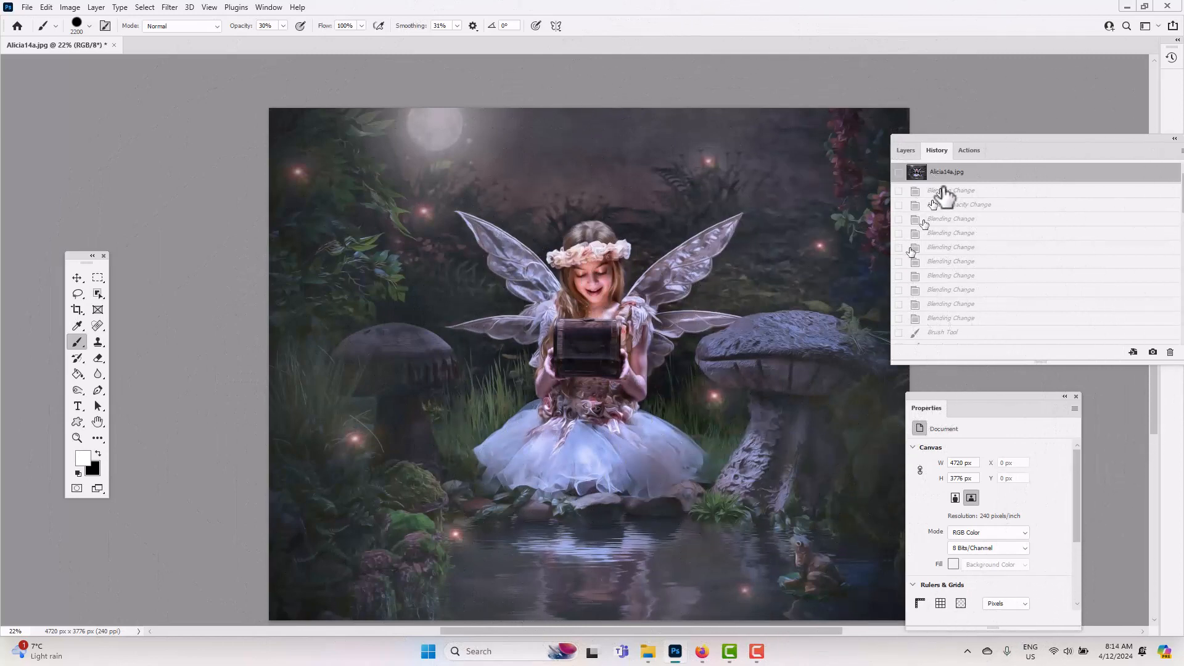
# Step: Add a Hue/Saturation adjustment layer and raise Saturation to about +53
pyautogui.click(904, 149)
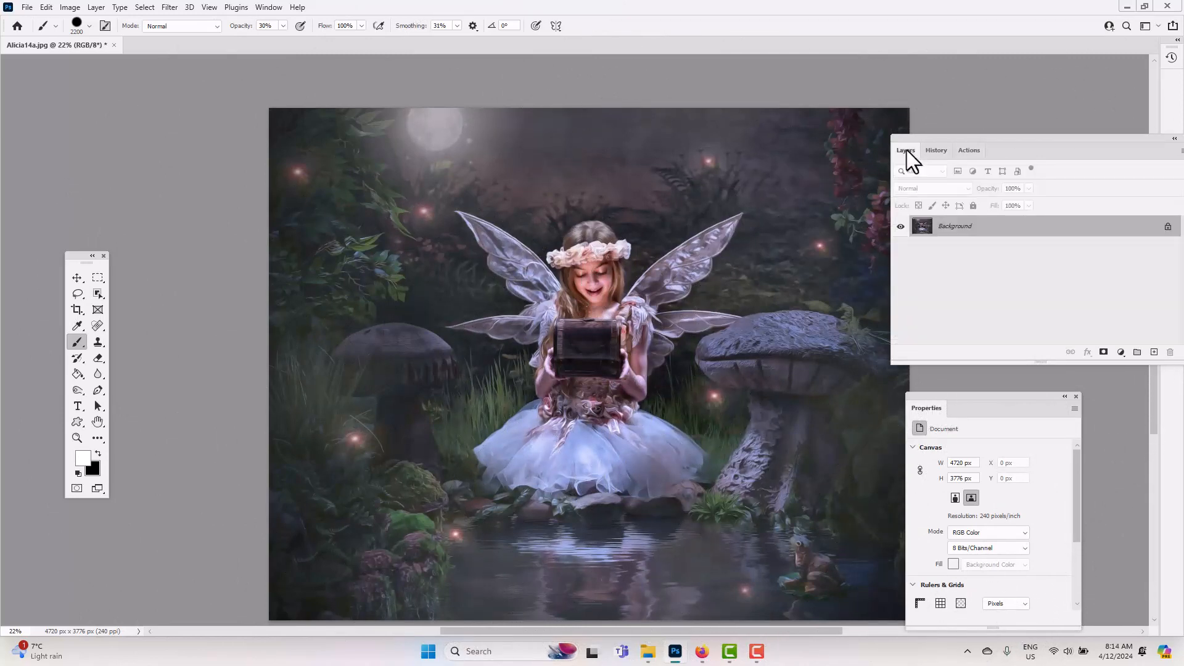
pyautogui.click(1121, 352)
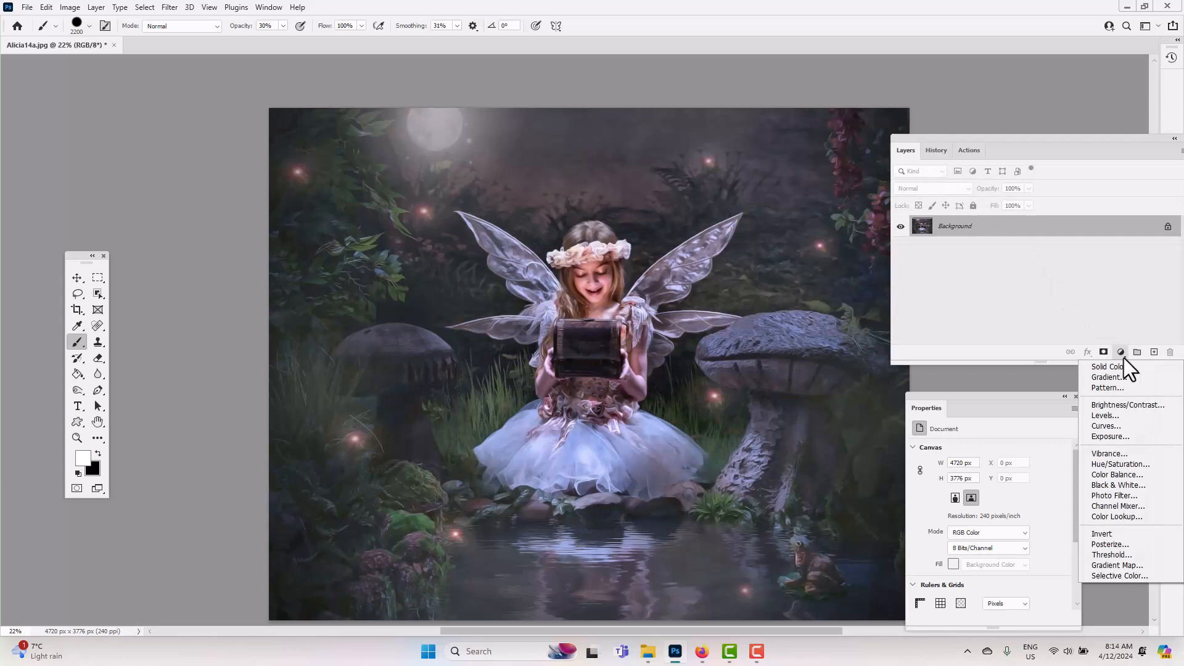
pyautogui.moveTo(1124, 469)
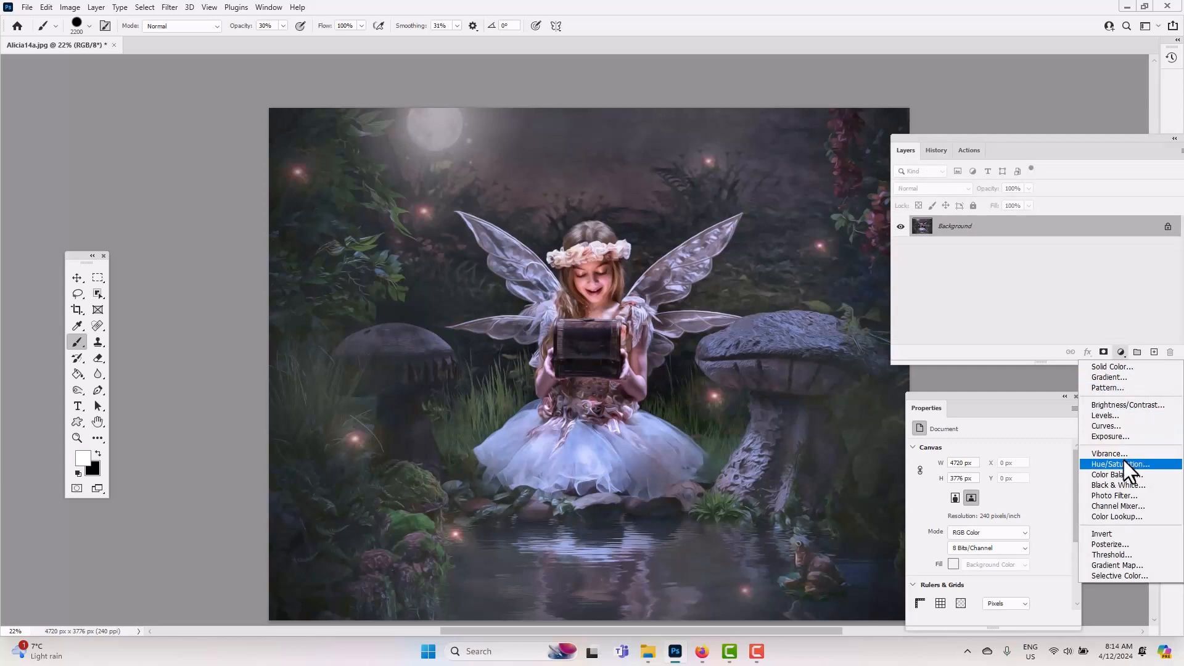
pyautogui.click(1117, 464)
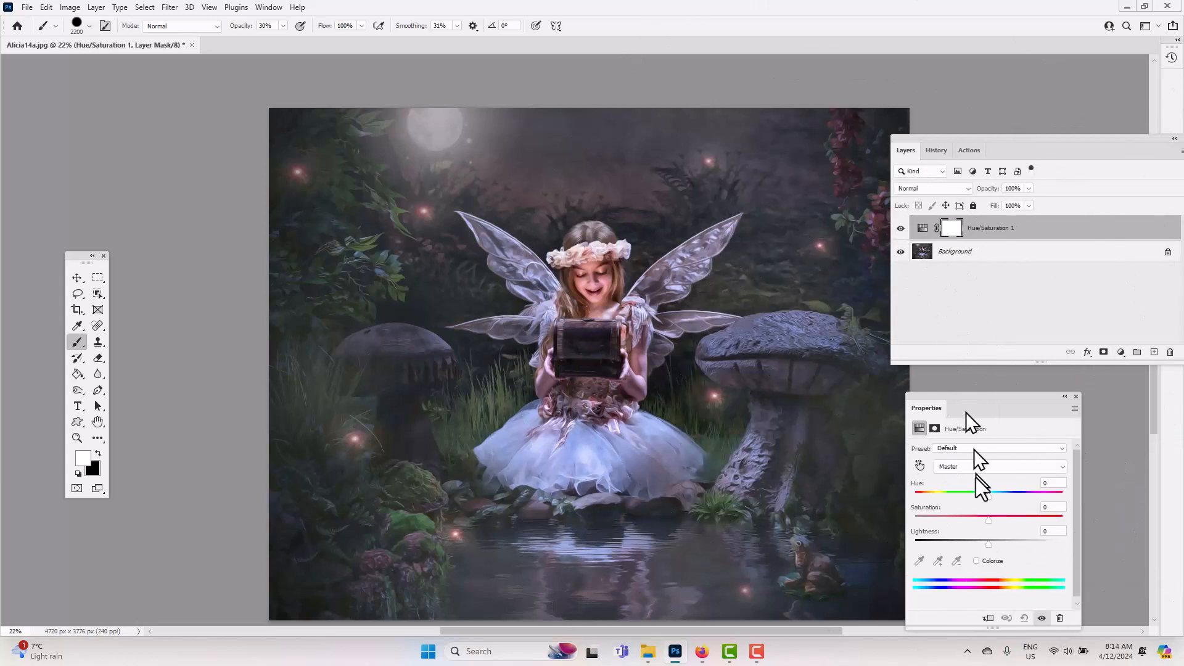
pyautogui.moveTo(988, 520); pyautogui.dragTo(1023, 519)
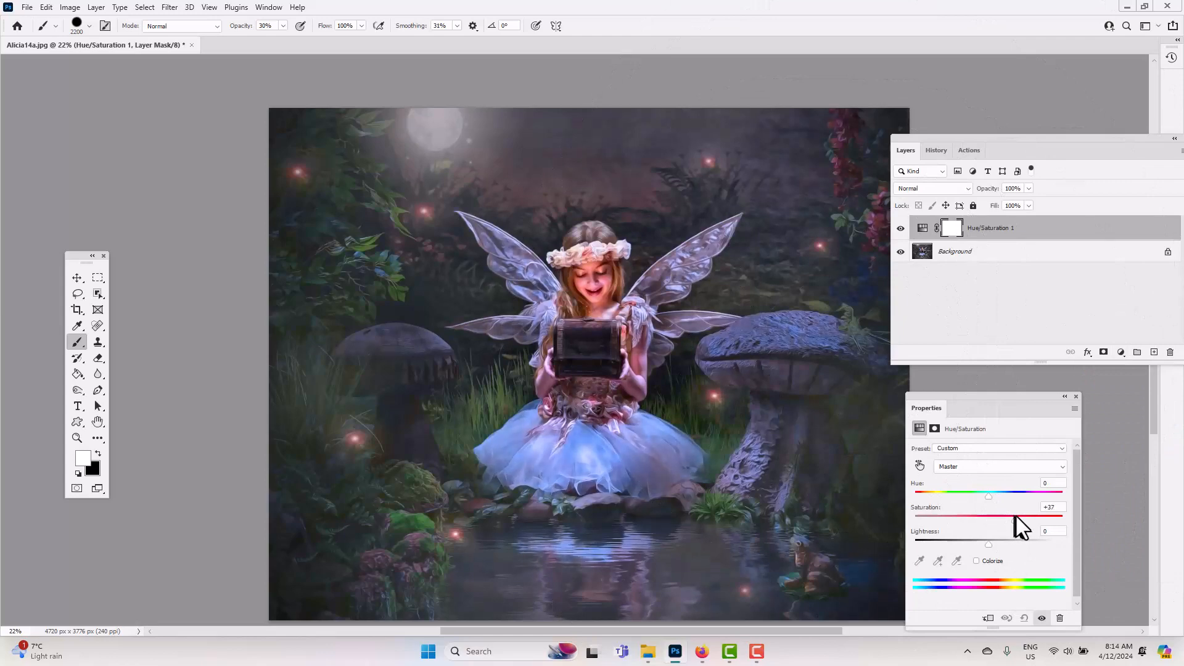
pyautogui.moveTo(988, 520); pyautogui.dragTo(1027, 520)
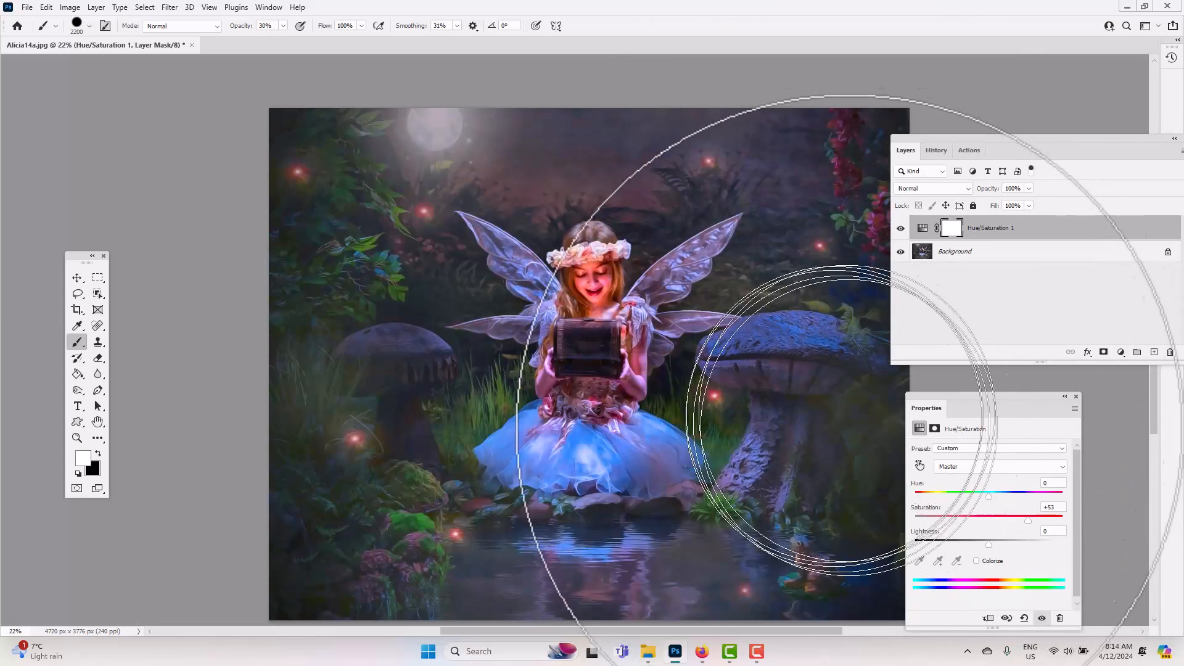
# Step: Shift the Hue slider negative, trying values around -15 to -42 for a cooler teal tint
pyautogui.moveTo(989, 495); pyautogui.dragTo(1001, 494)
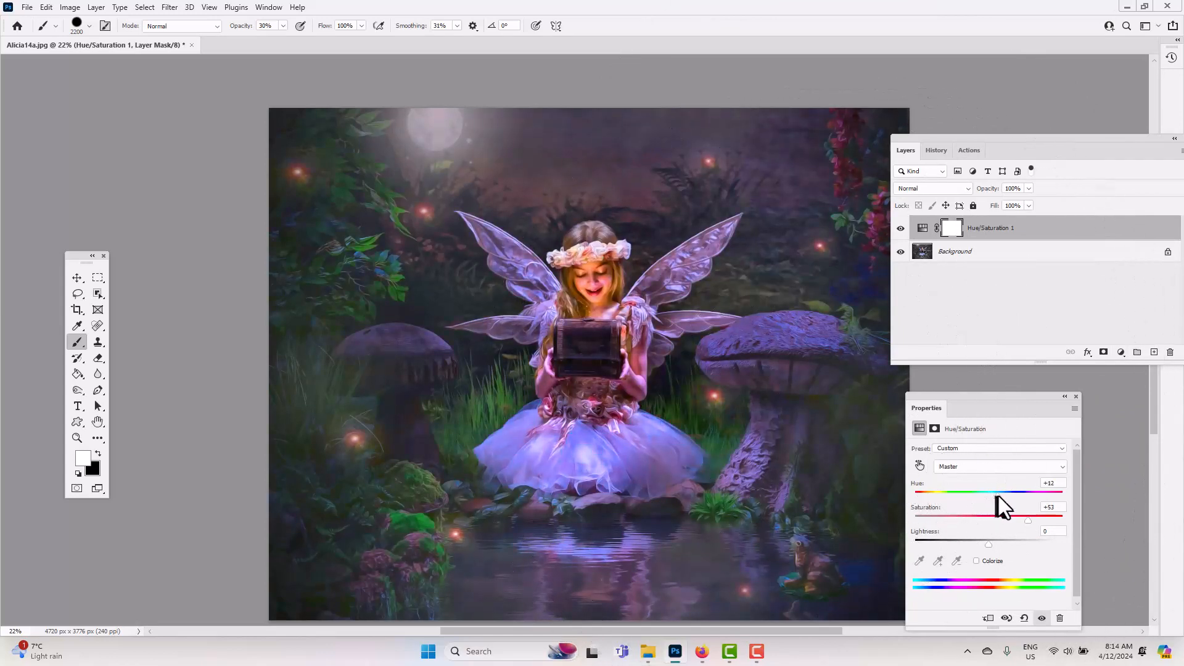
pyautogui.moveTo(1004, 492); pyautogui.dragTo(981, 492)
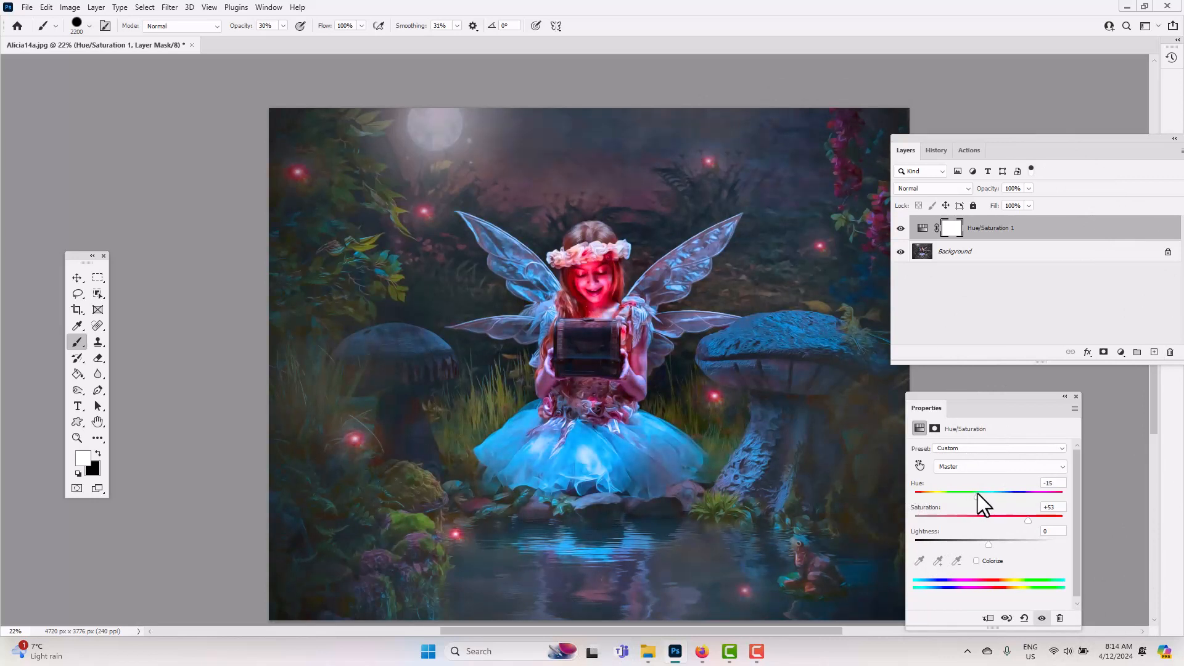
pyautogui.moveTo(983, 493); pyautogui.dragTo(959, 493)
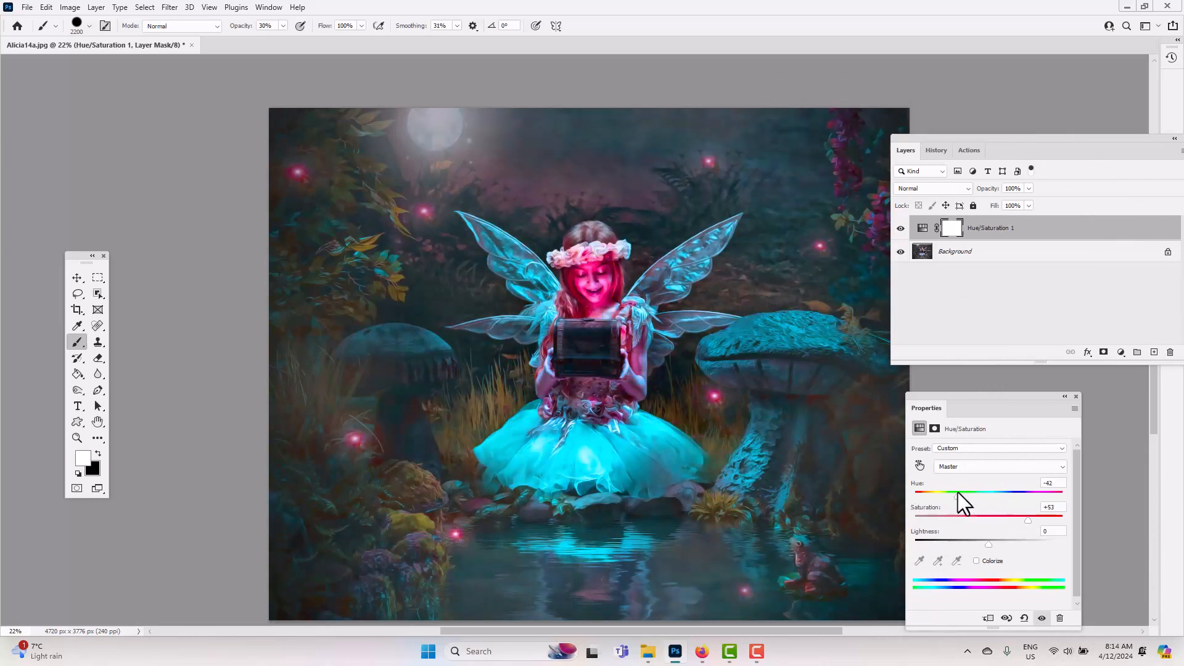
pyautogui.moveTo(963, 493); pyautogui.dragTo(981, 493)
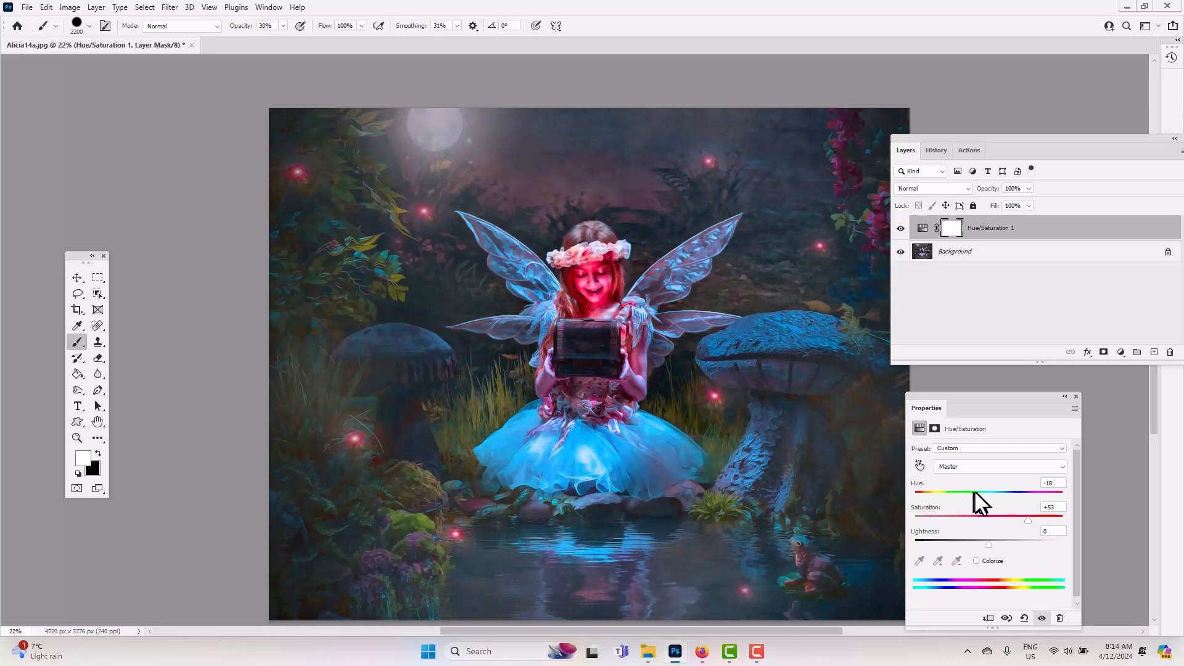
pyautogui.moveTo(982, 492); pyautogui.dragTo(964, 492)
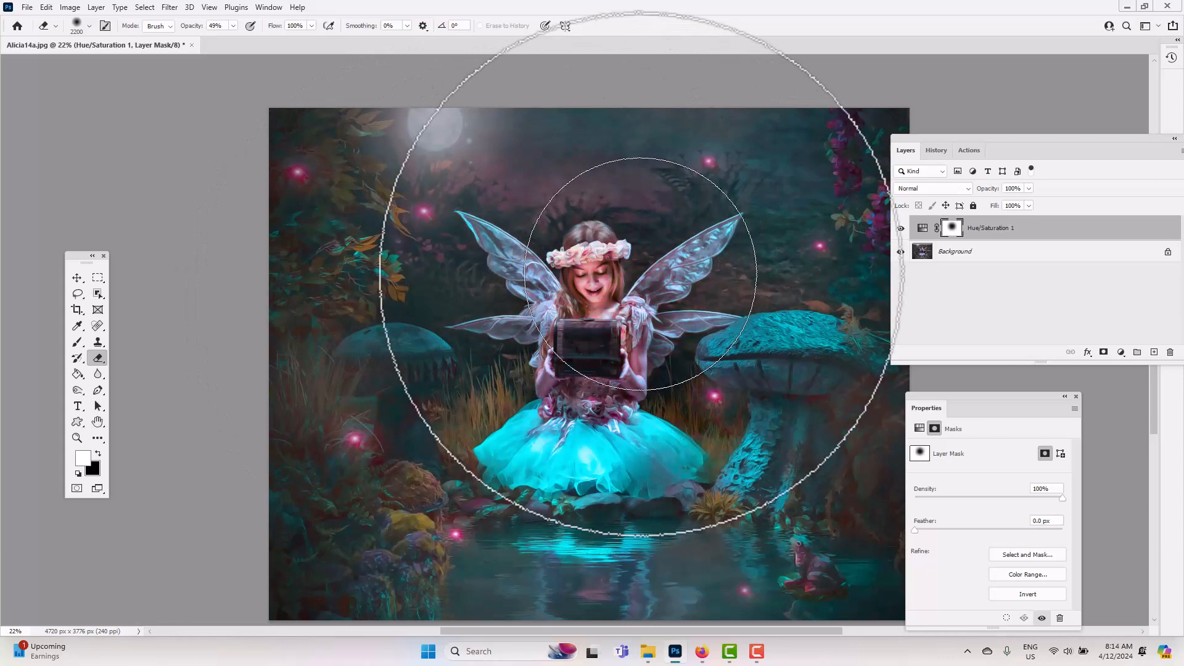
pyautogui.moveTo(1095, 315)
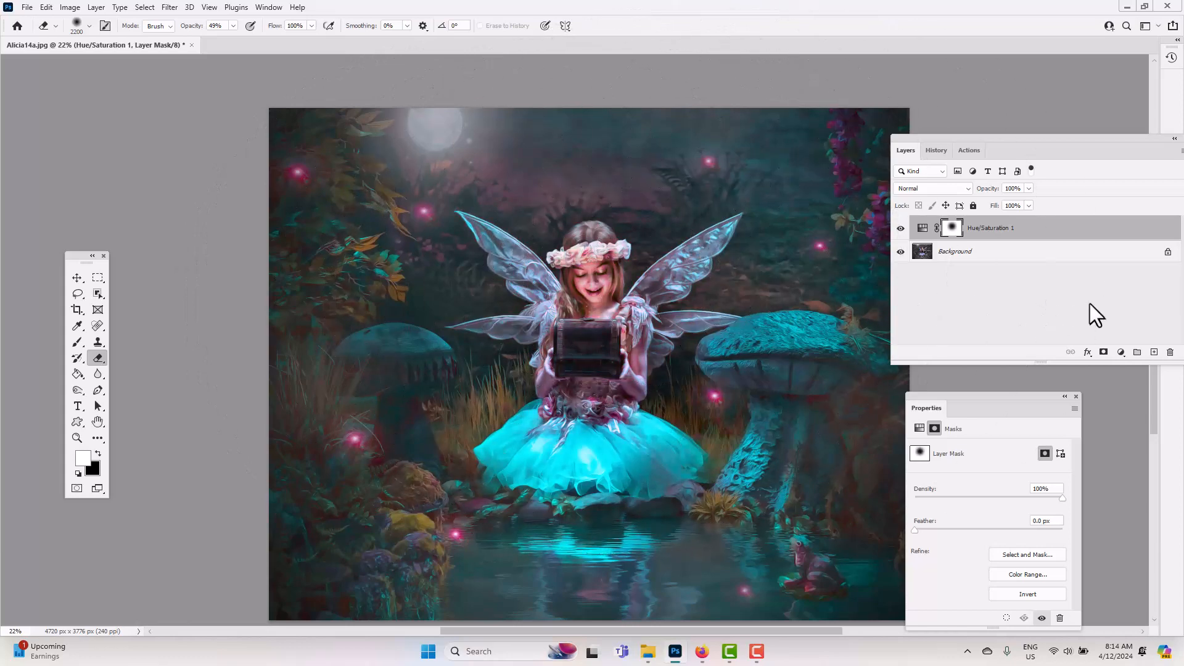
# Step: Toggle the Hue/Saturation layer's visibility off and on to compare with the original
pyautogui.click(900, 228)
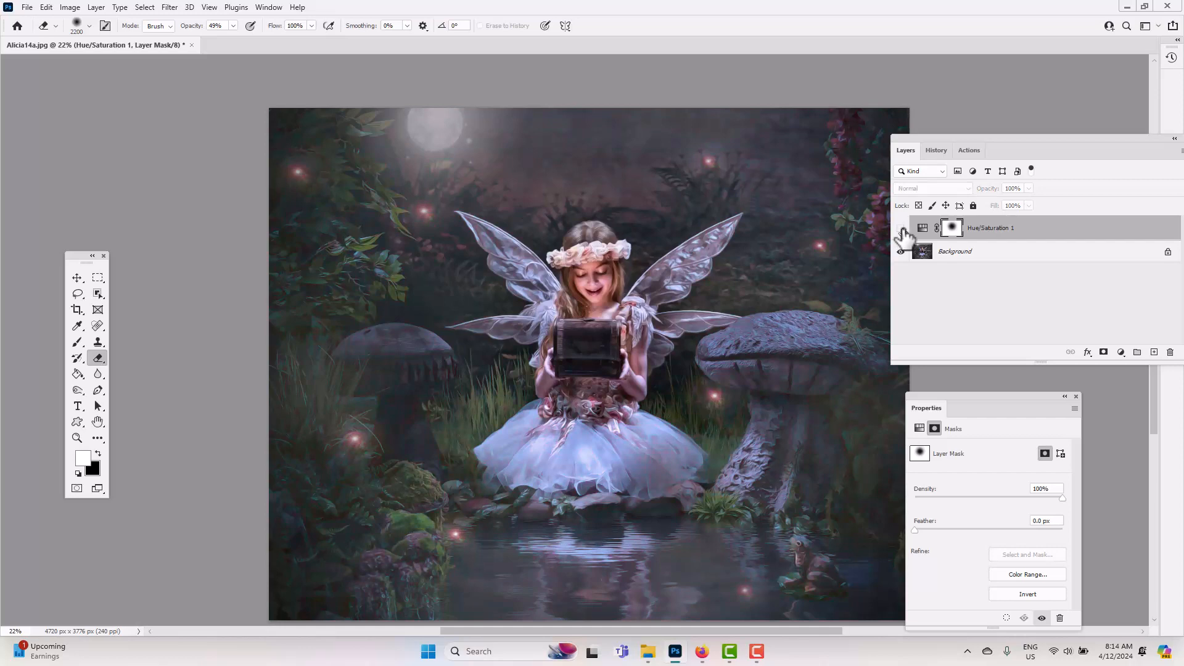
pyautogui.click(900, 227)
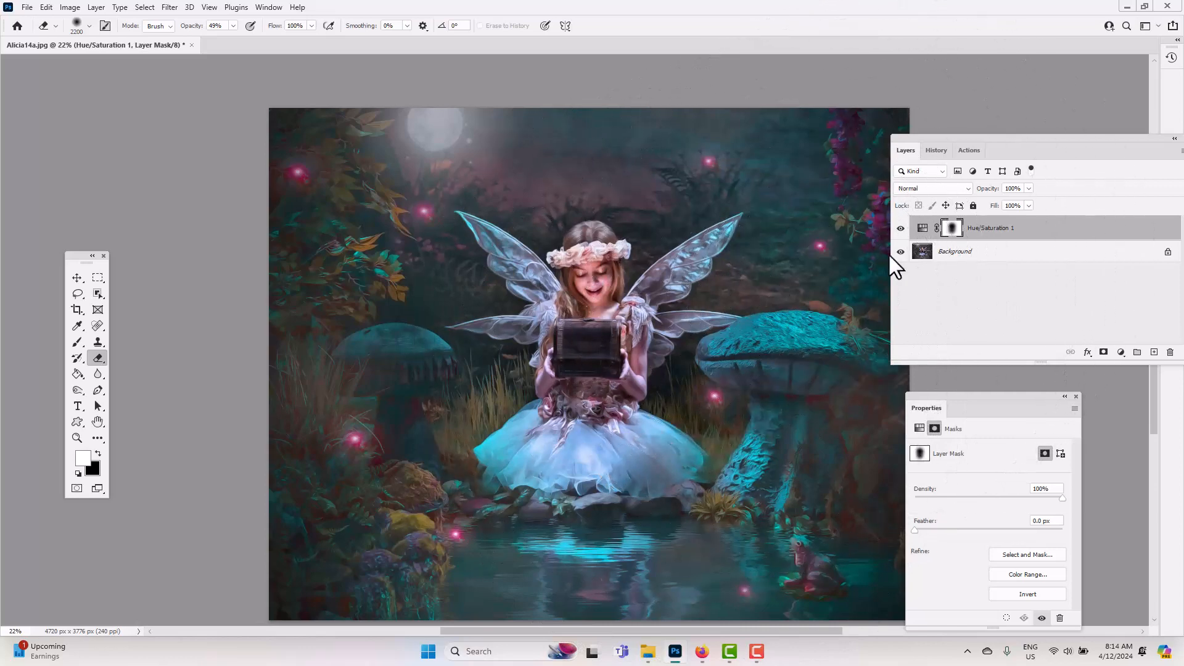
pyautogui.moveTo(671, 270)
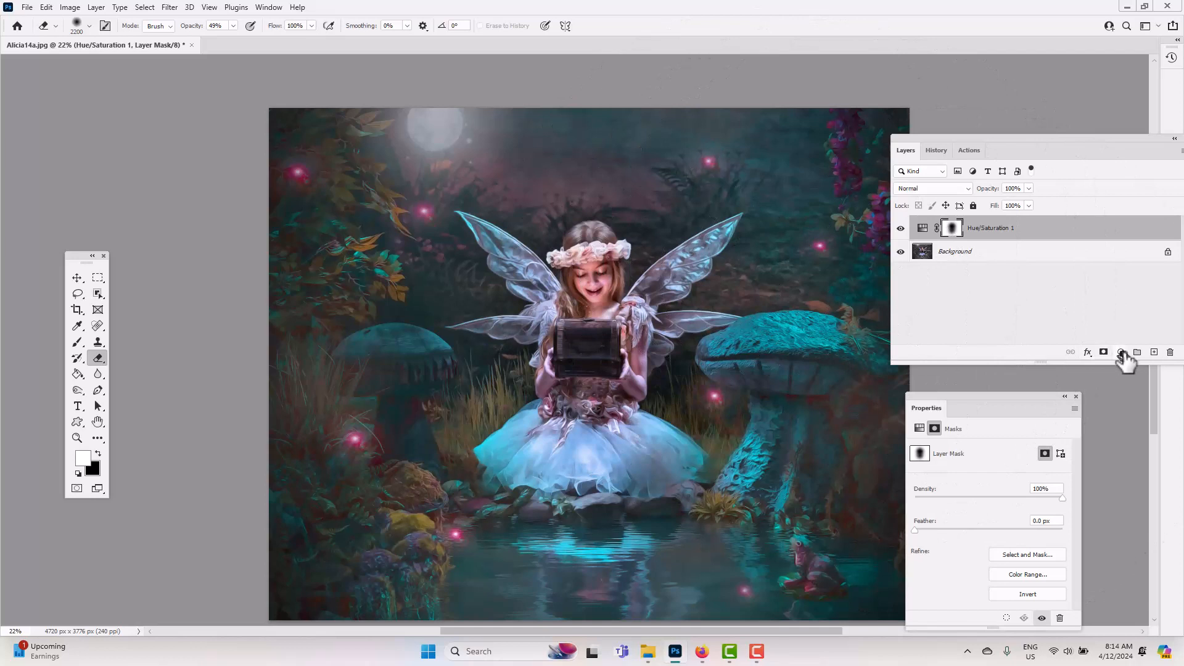
# Step: Add a Solid Color fill layer with blue hex 4529d2
pyautogui.click(1121, 351)
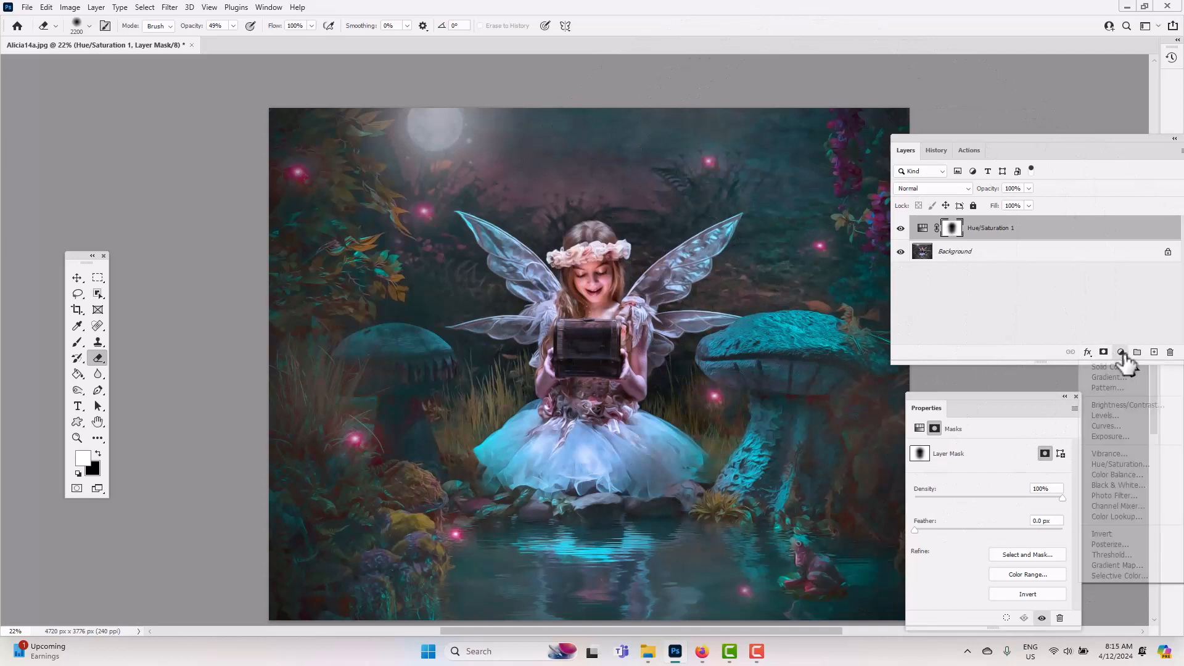
pyautogui.moveTo(1110, 367)
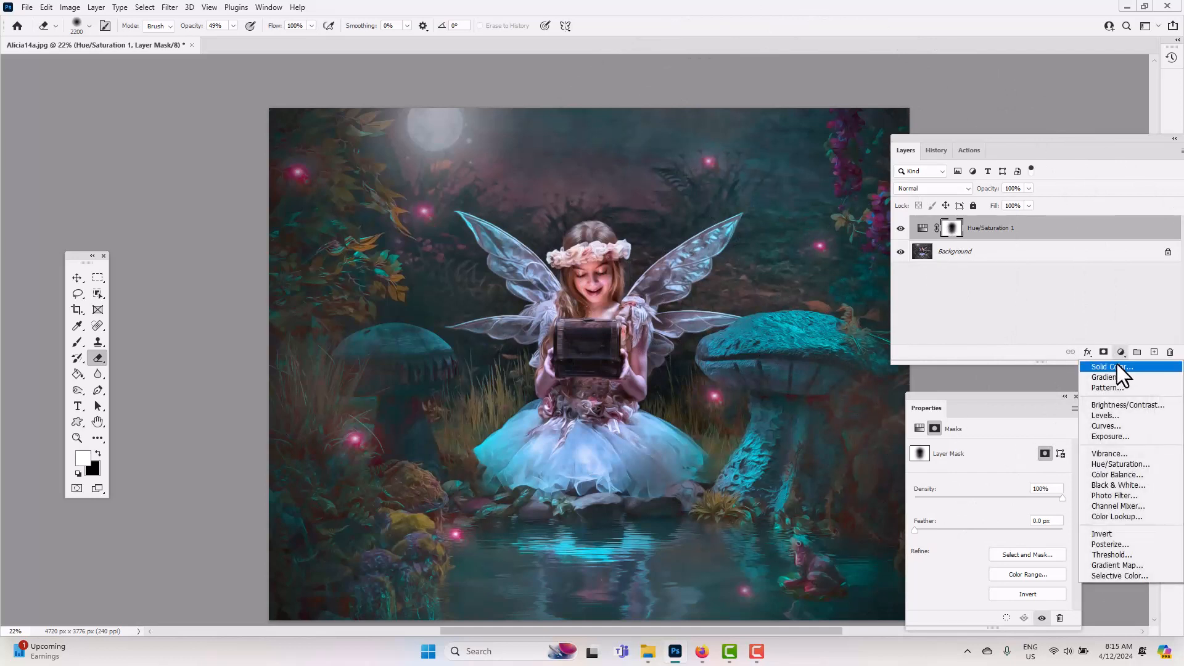
pyautogui.click(1108, 367)
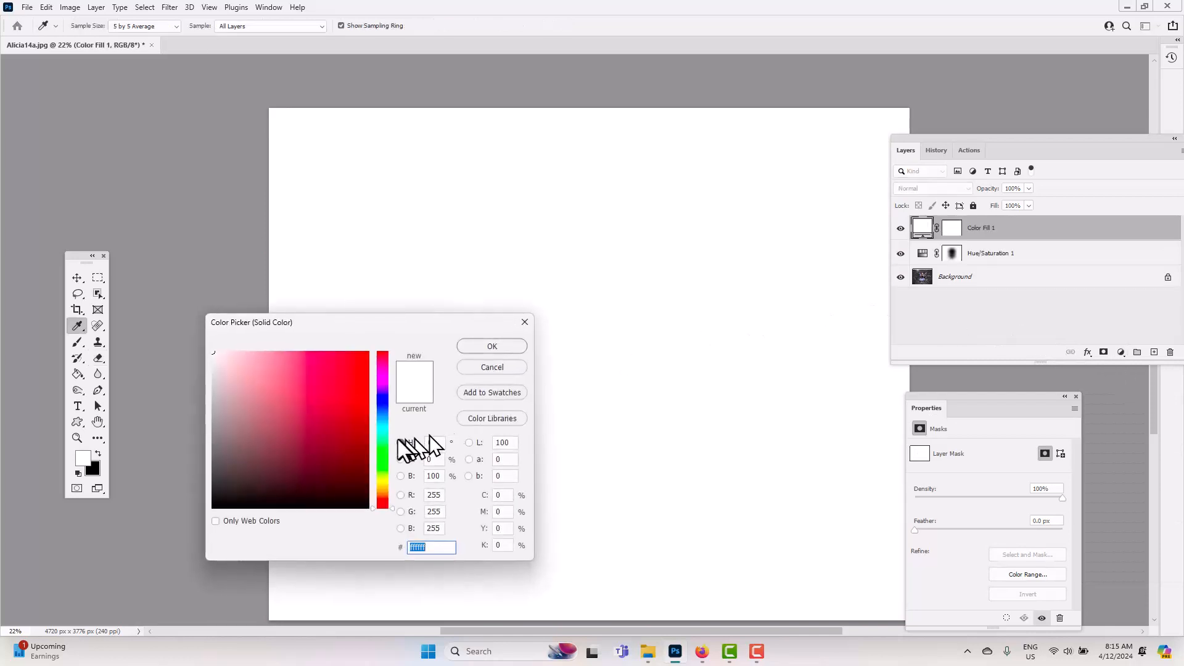
pyautogui.write('4529d2')
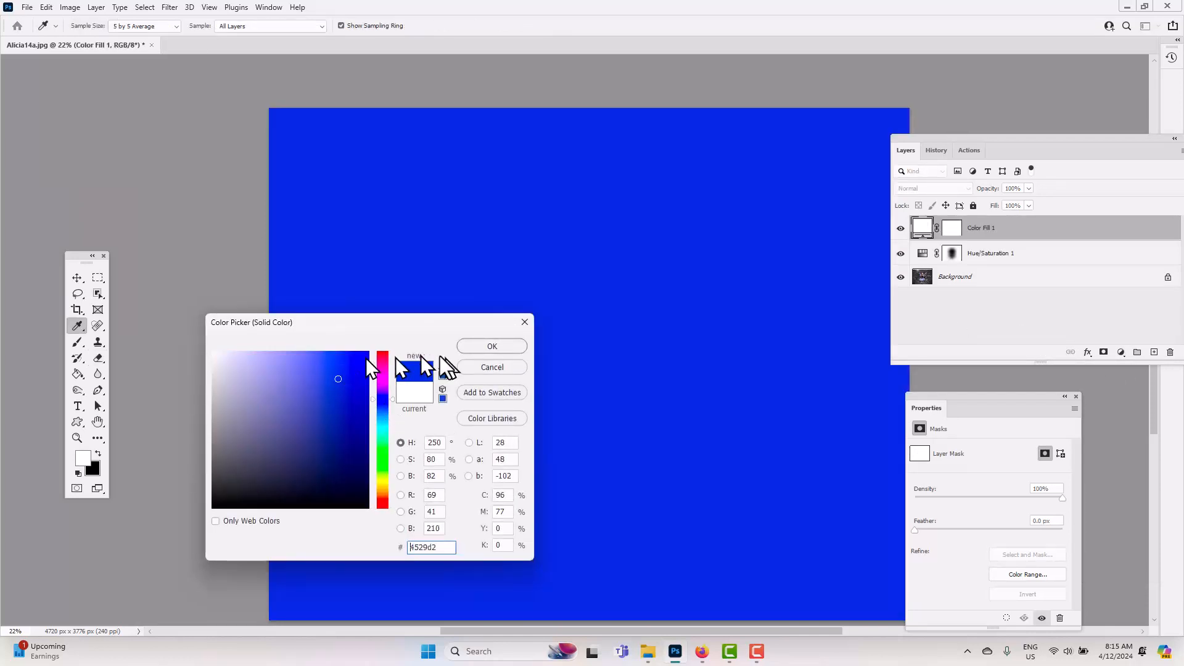
pyautogui.click(491, 346)
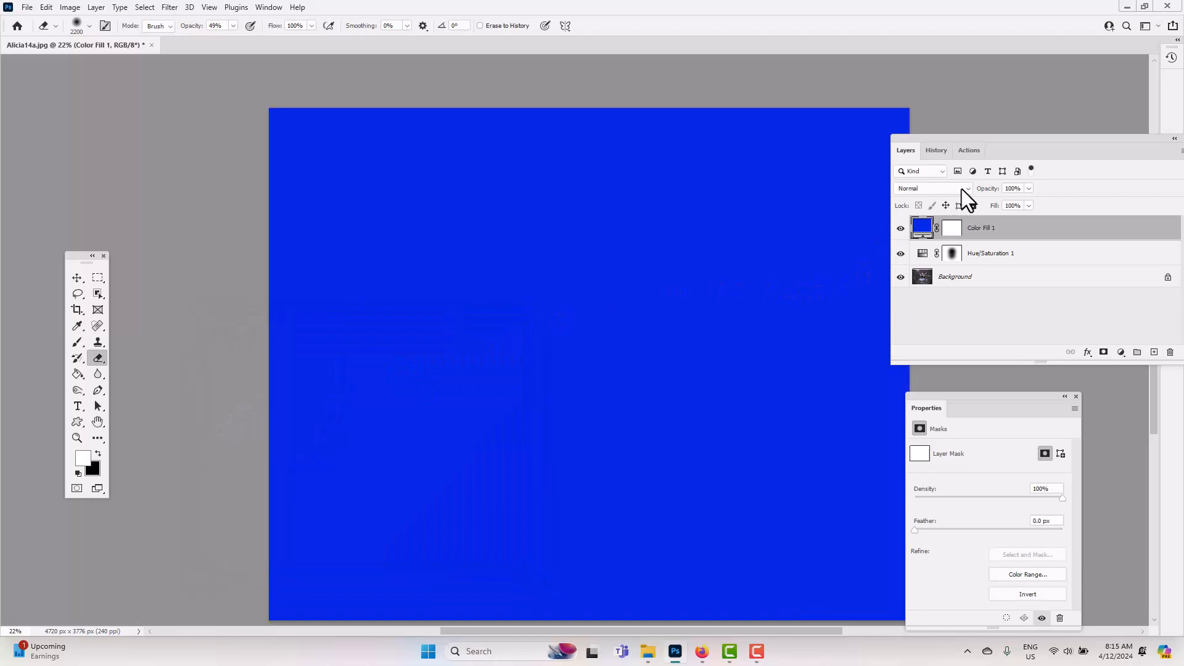
# Step: Set the blue fill layer to Overlay blend after previewing others, at 57% opacity
pyautogui.click(934, 187)
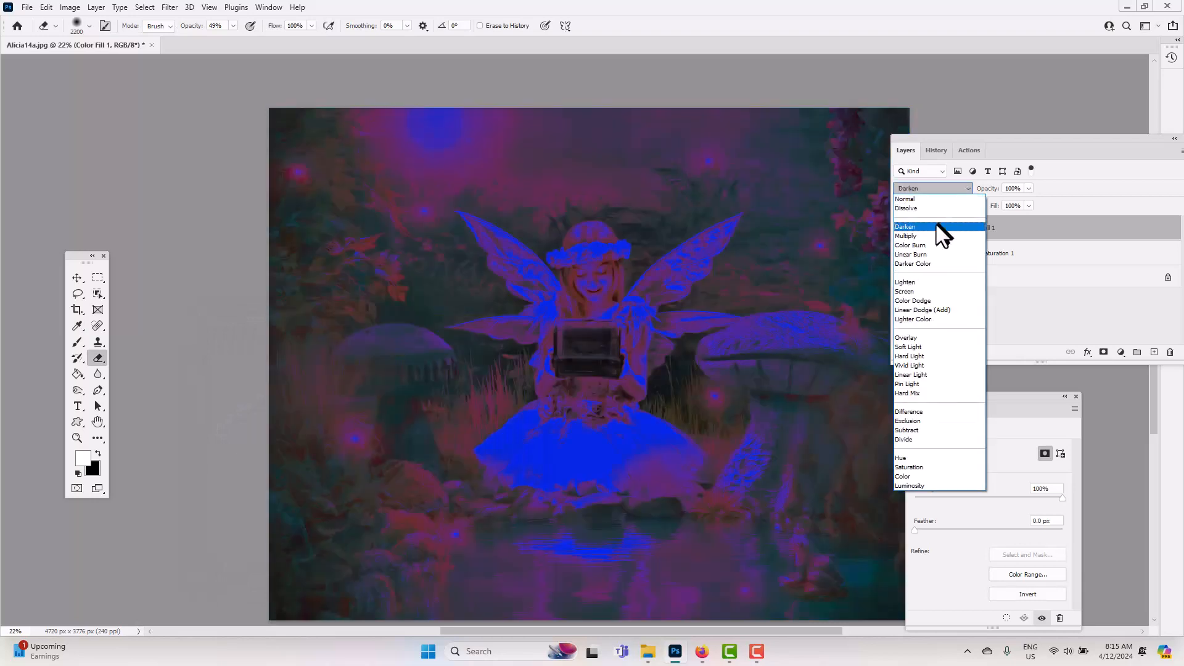
pyautogui.click(905, 236)
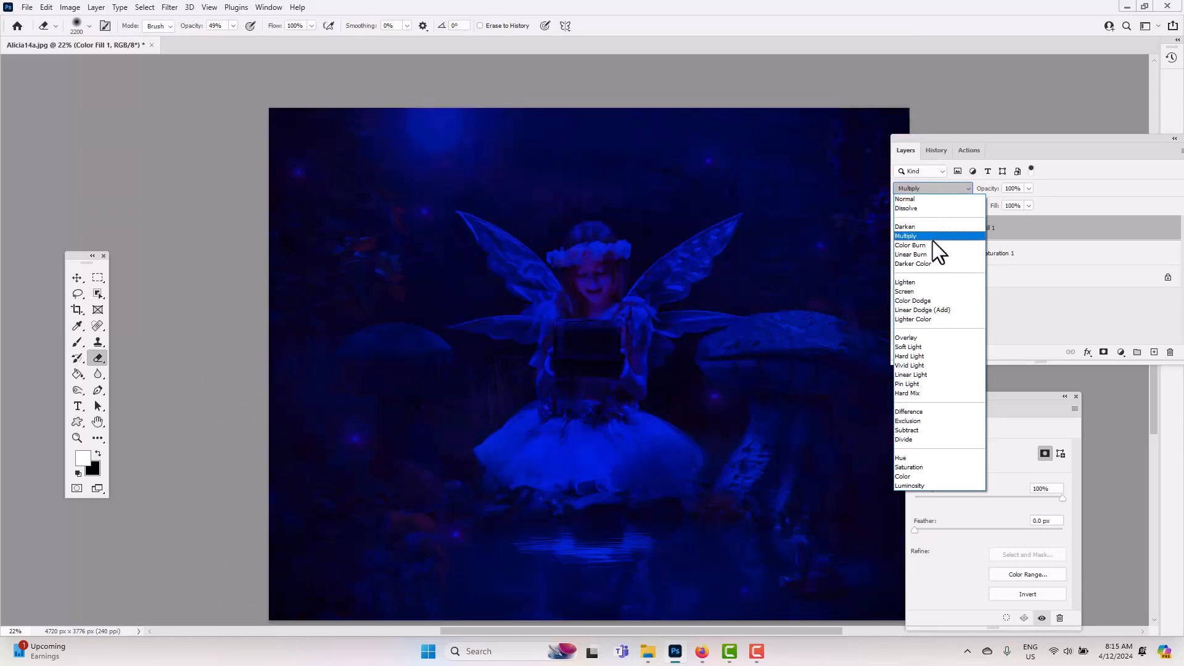
pyautogui.click(904, 281)
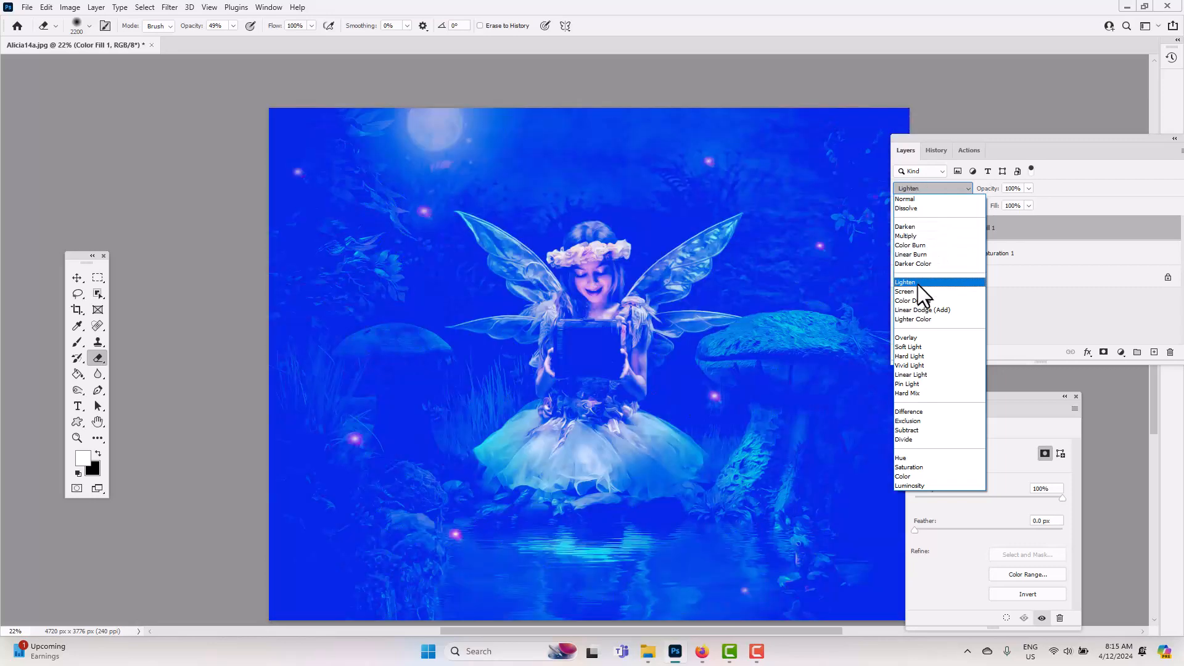
pyautogui.click(910, 300)
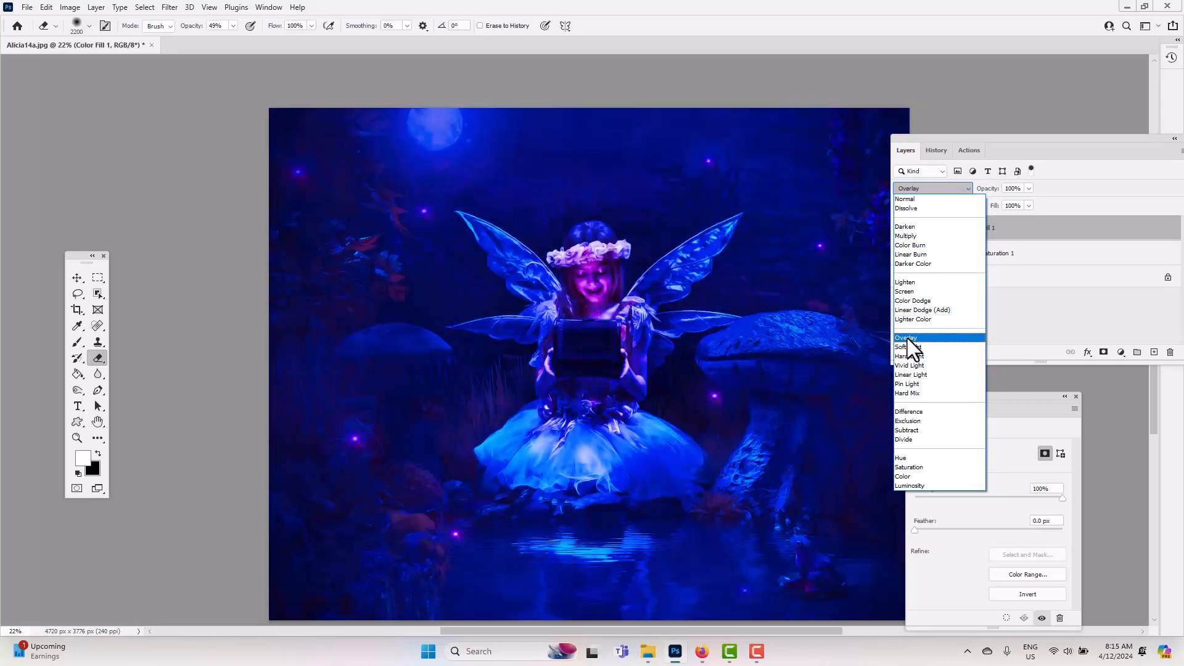
pyautogui.click(907, 336)
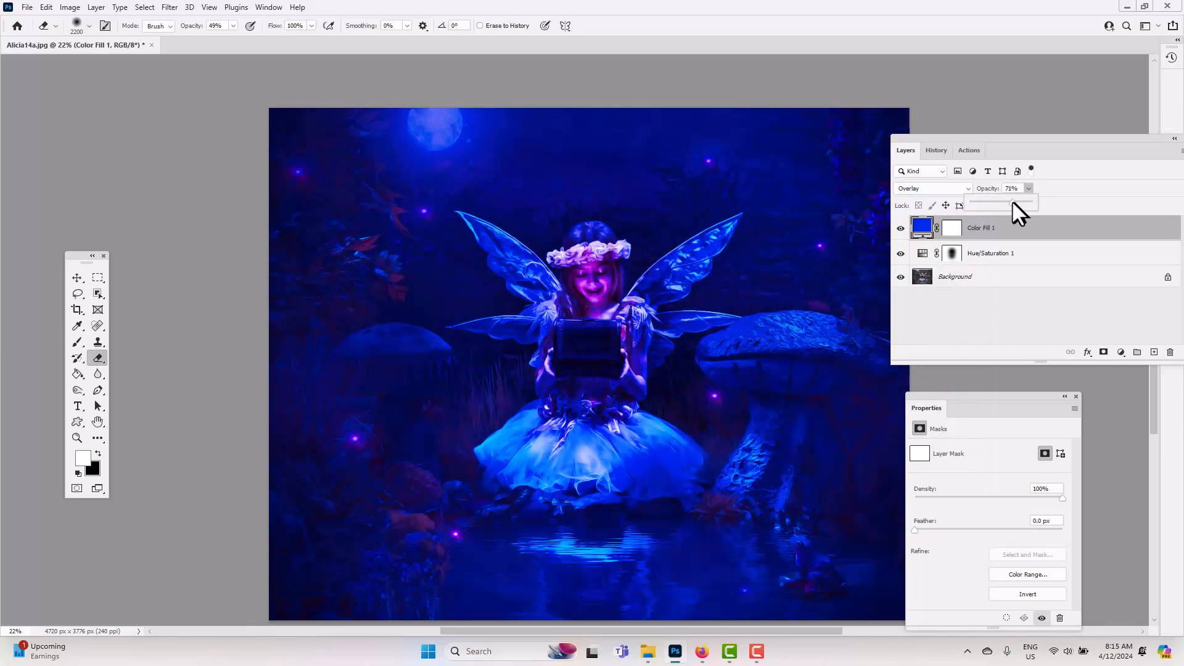
pyautogui.moveTo(1020, 205); pyautogui.dragTo(1004, 205)
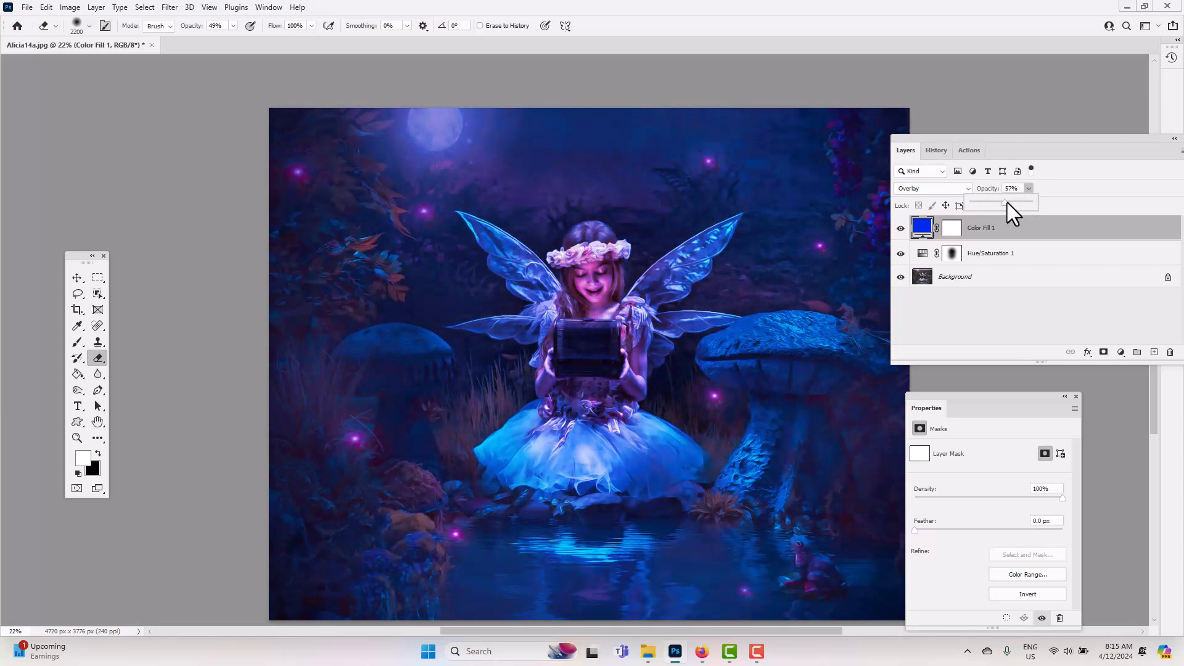
pyautogui.moveTo(189, 367)
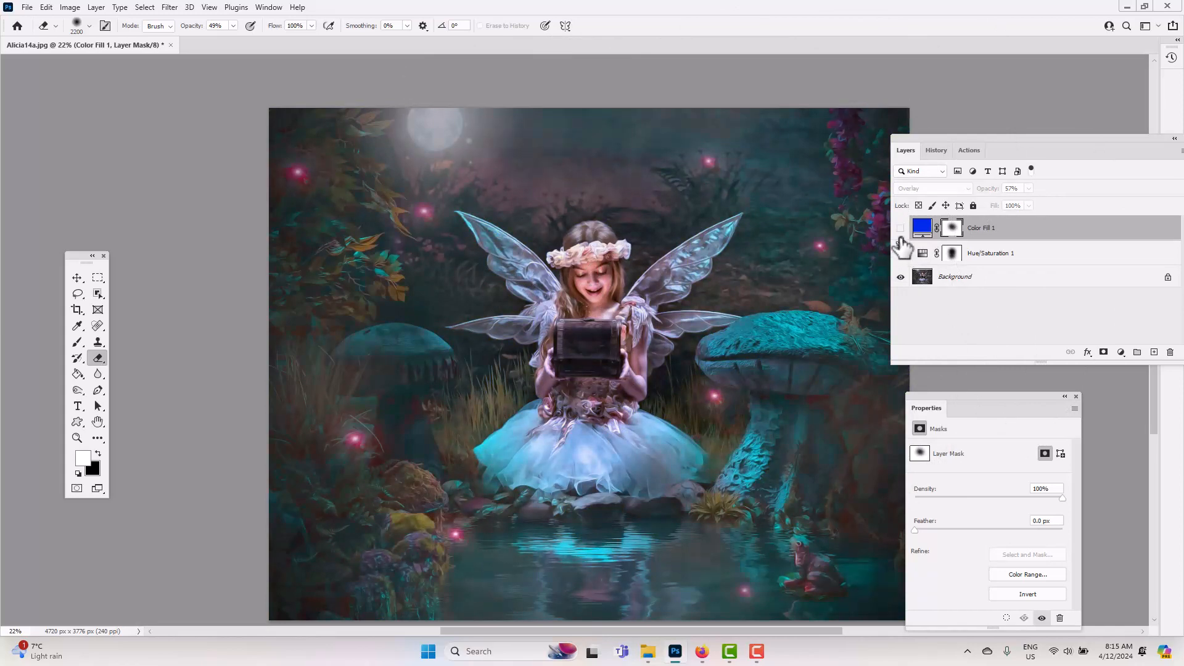
# Step: Show the blue Color Fill layer again after comparing with it hidden
pyautogui.click(900, 228)
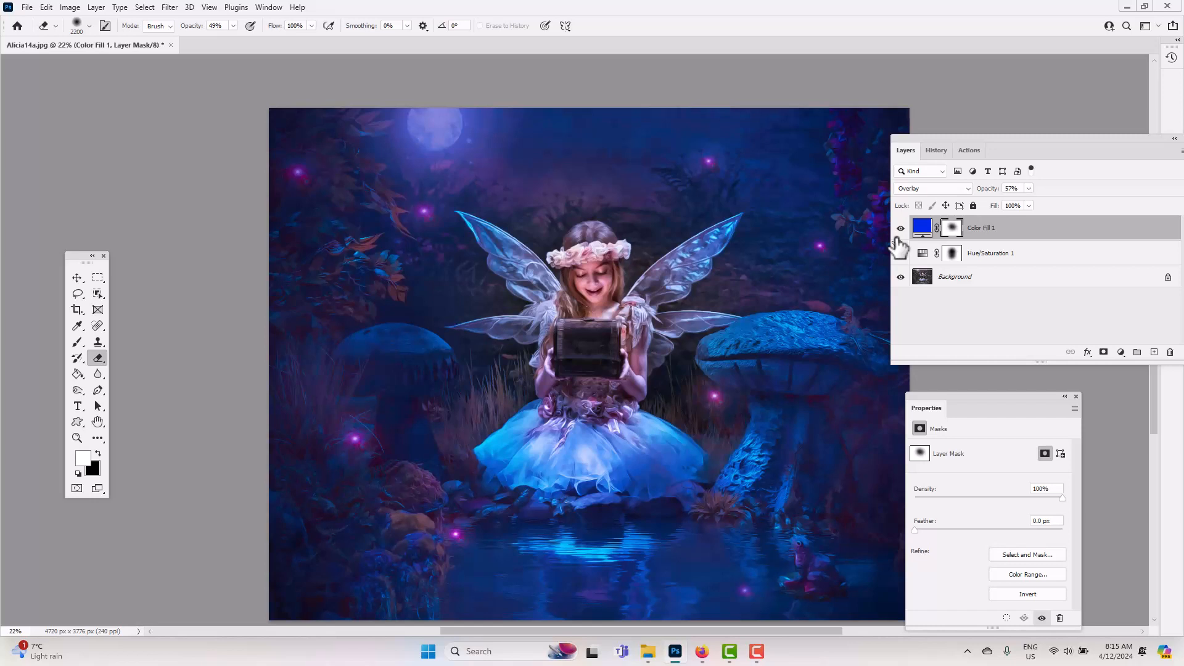
pyautogui.moveTo(896, 245)
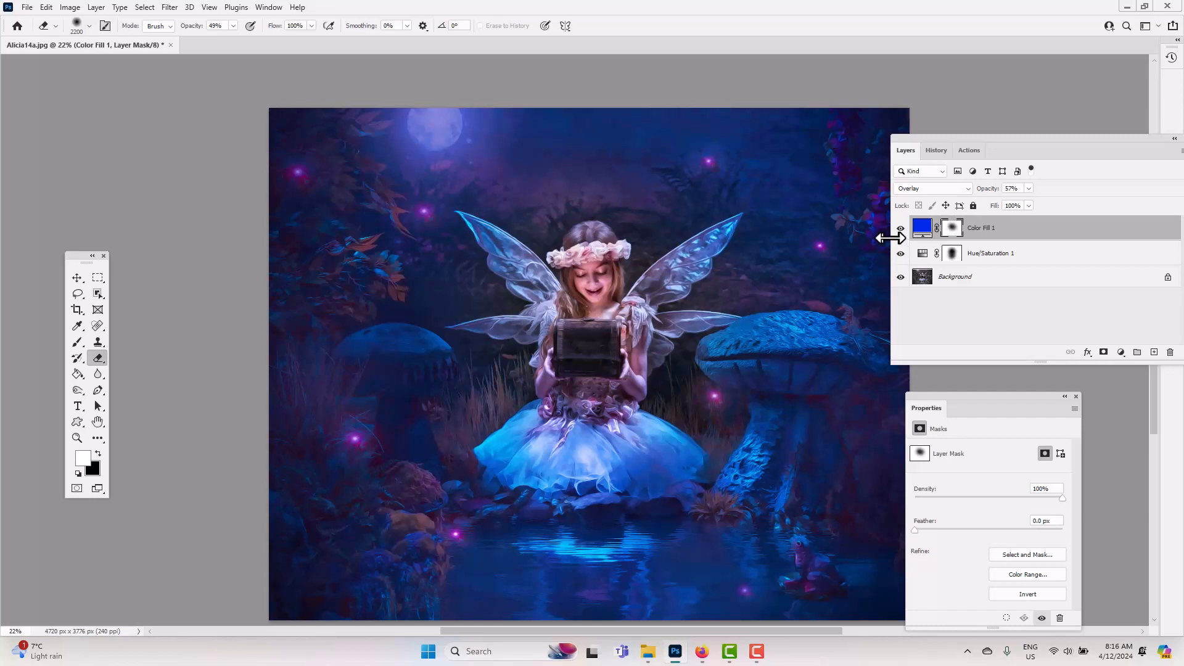
pyautogui.moveTo(895, 249)
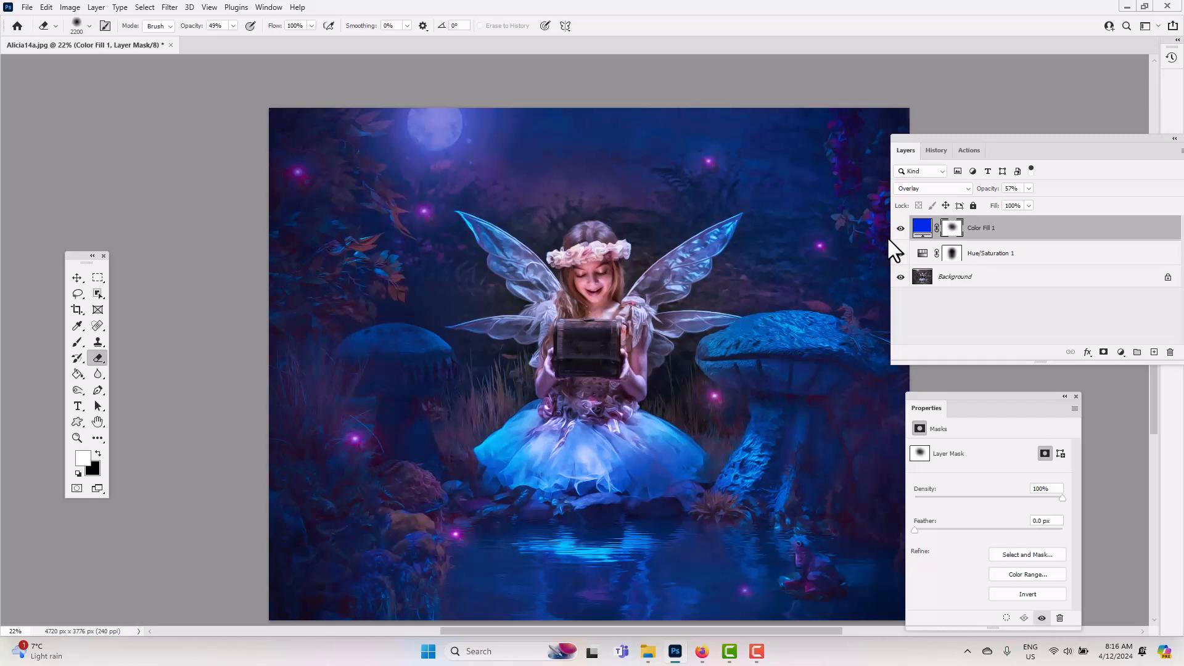
pyautogui.moveTo(891, 249)
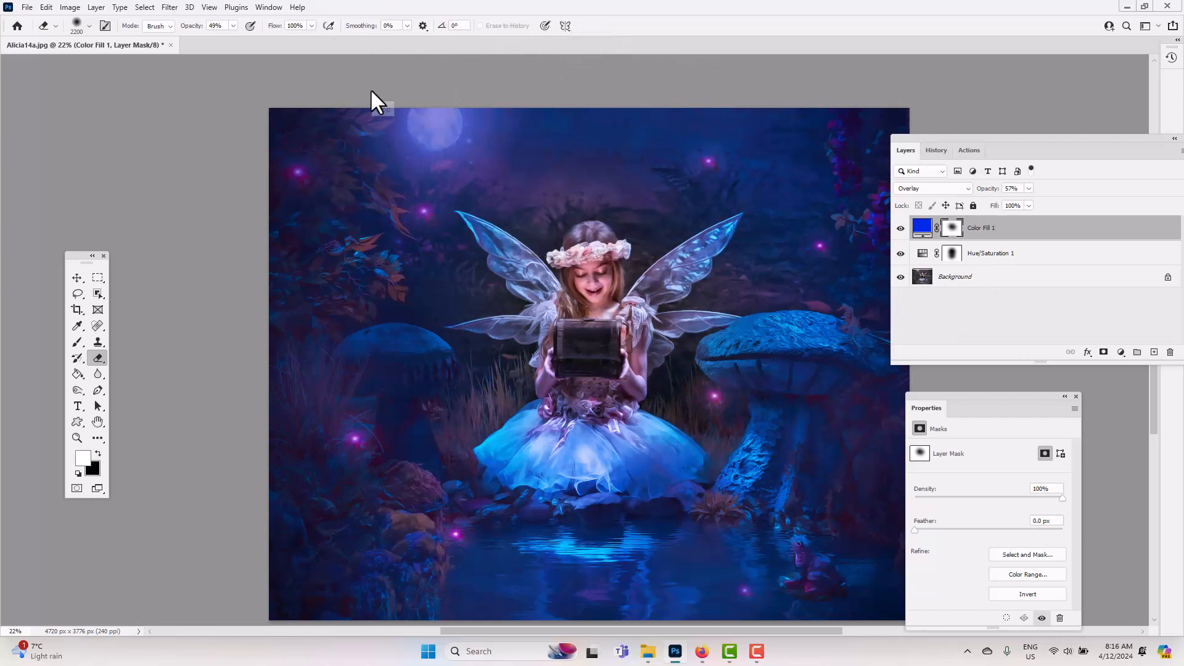
pyautogui.moveTo(378, 102)
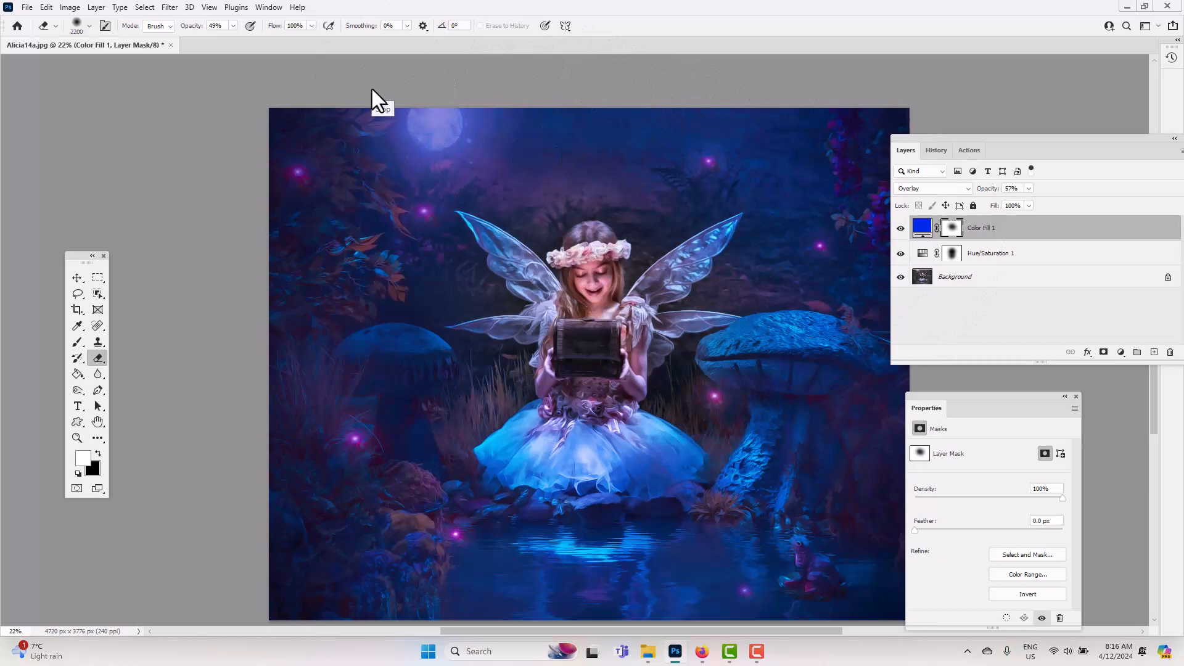